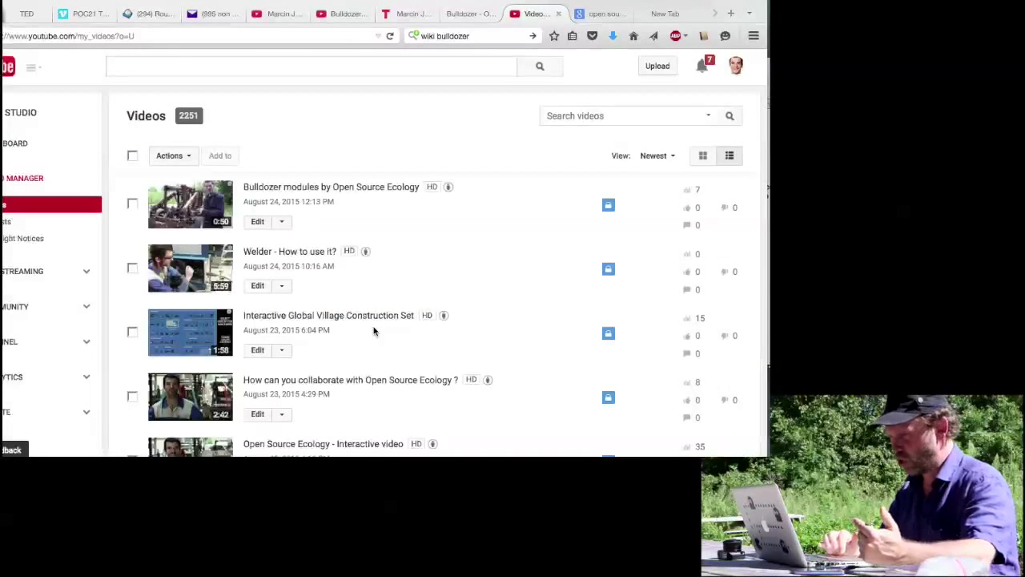
pyautogui.moveTo(663, 102)
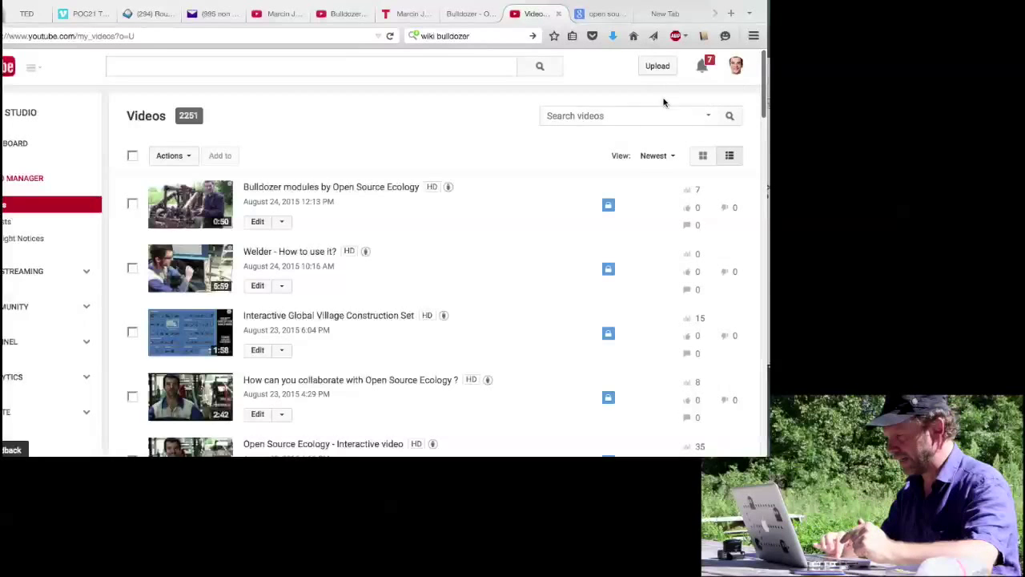
pyautogui.moveTo(658, 65)
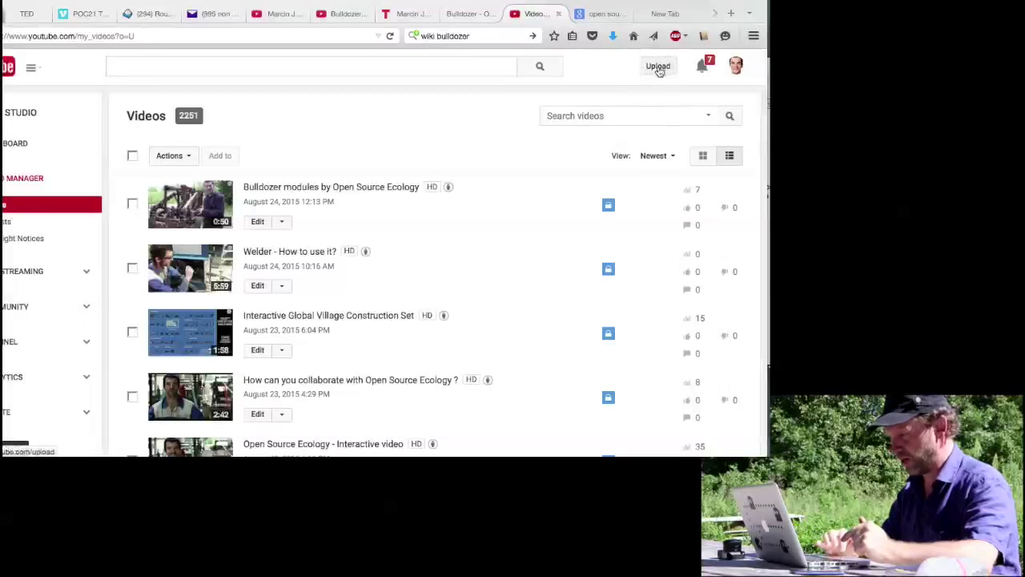
# - Start a new upload with privacy set to Private and open the file picker
pyautogui.click(656, 66)
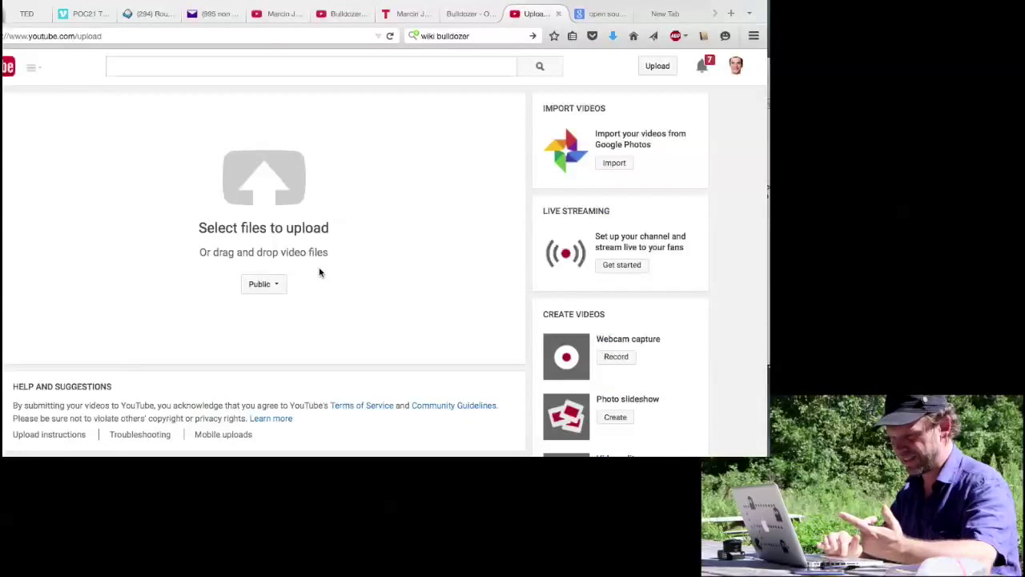
pyautogui.moveTo(263, 284)
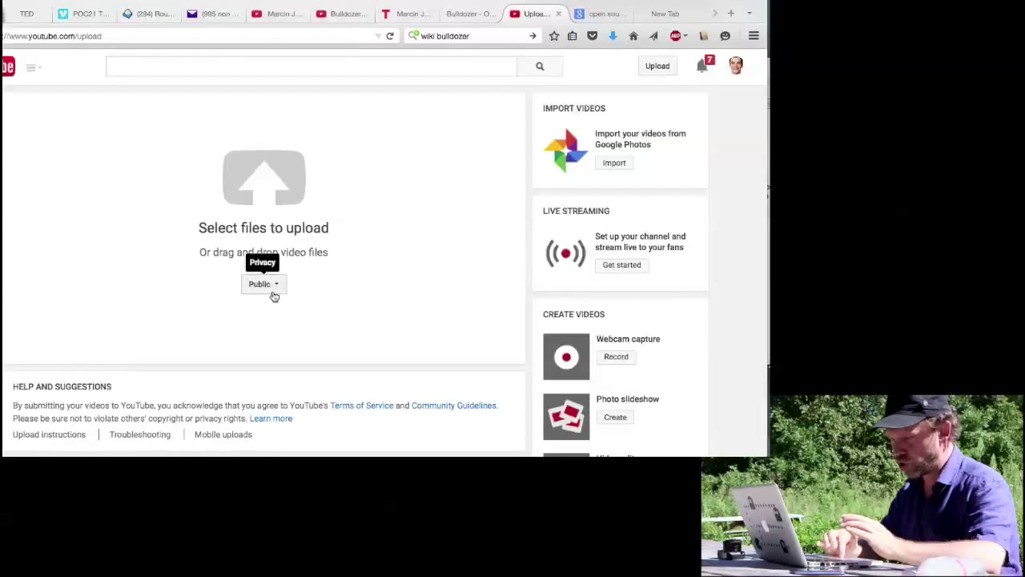
pyautogui.click(262, 283)
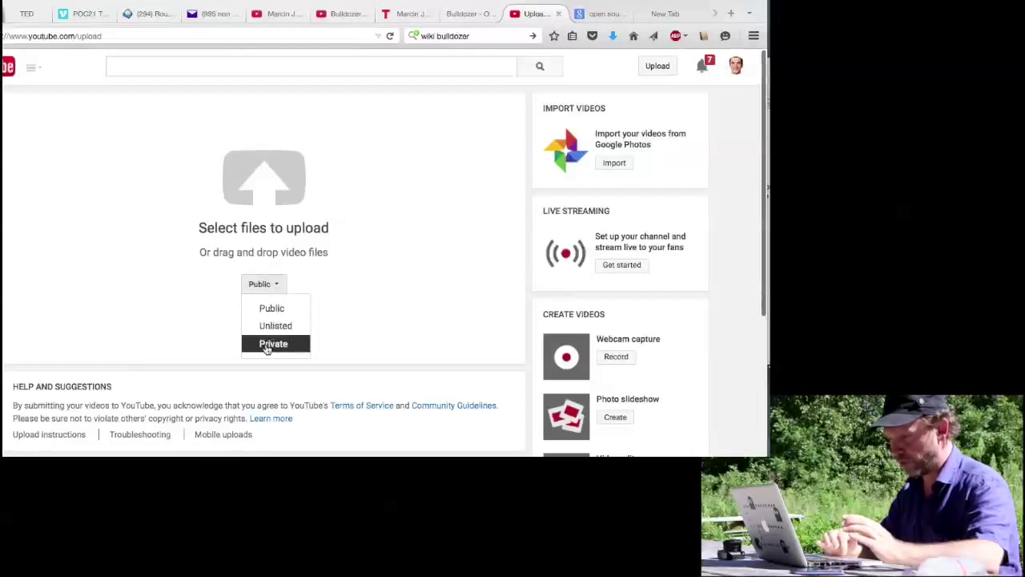
pyautogui.click(273, 342)
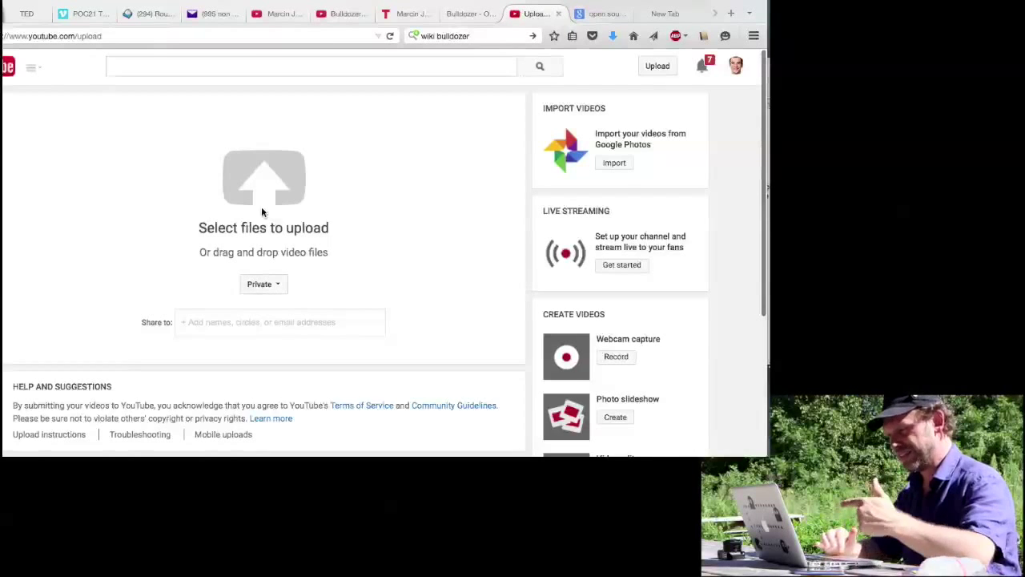
pyautogui.click(262, 180)
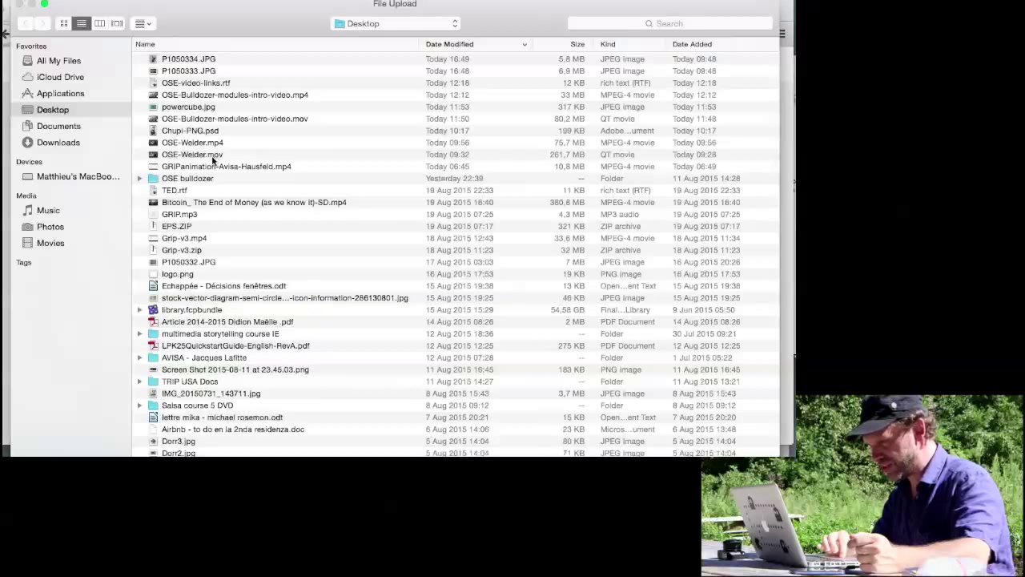
# - Pick the video file so the private upload begins
pyautogui.click(226, 166)
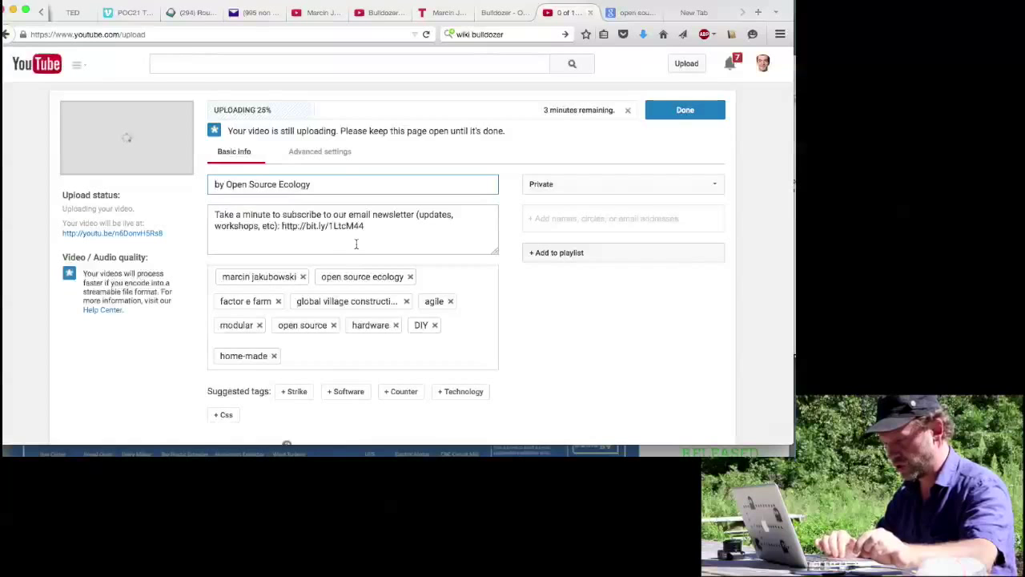
pyautogui.scroll(-3)
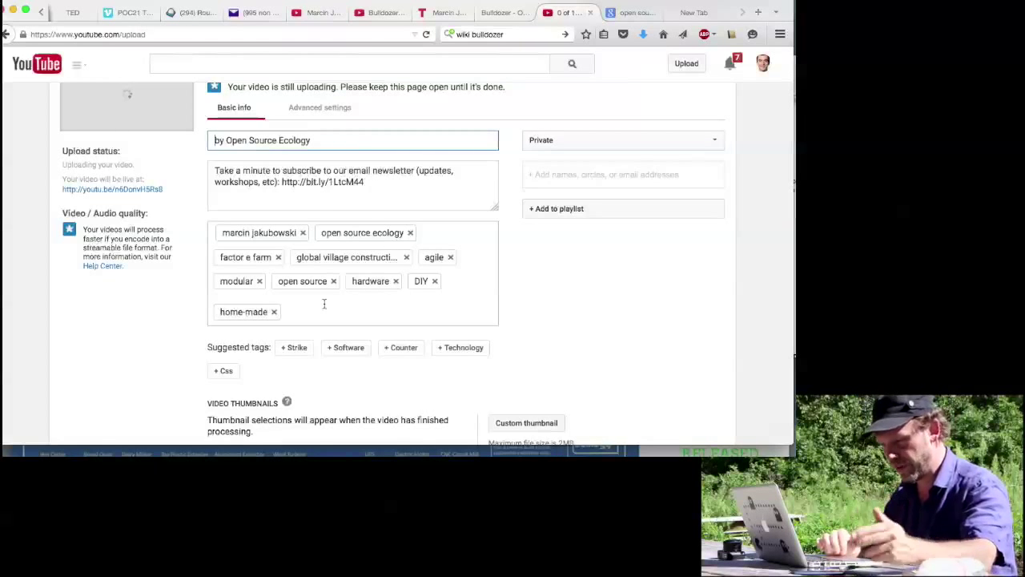
pyautogui.scroll(-3)
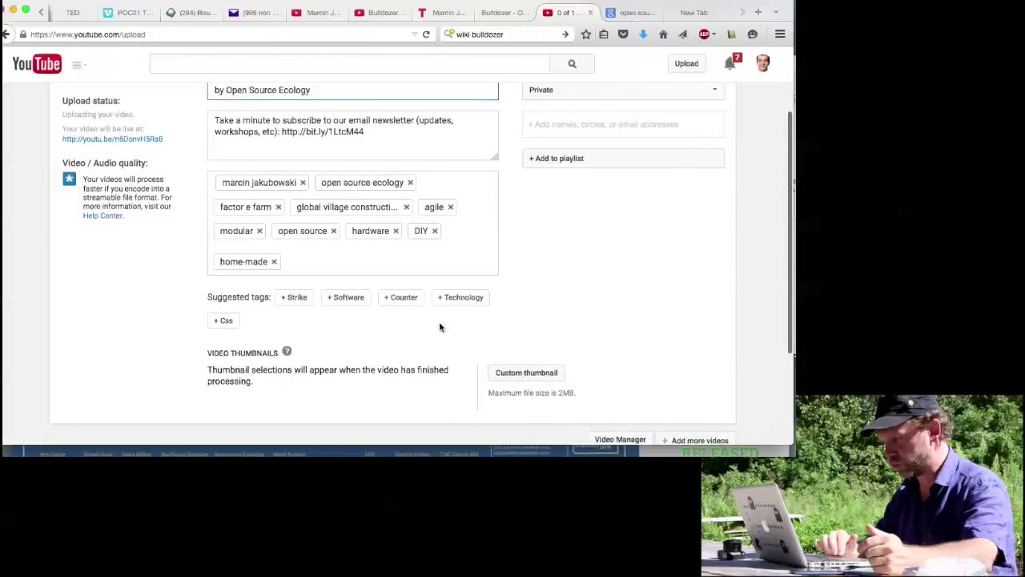
pyautogui.moveTo(543, 317)
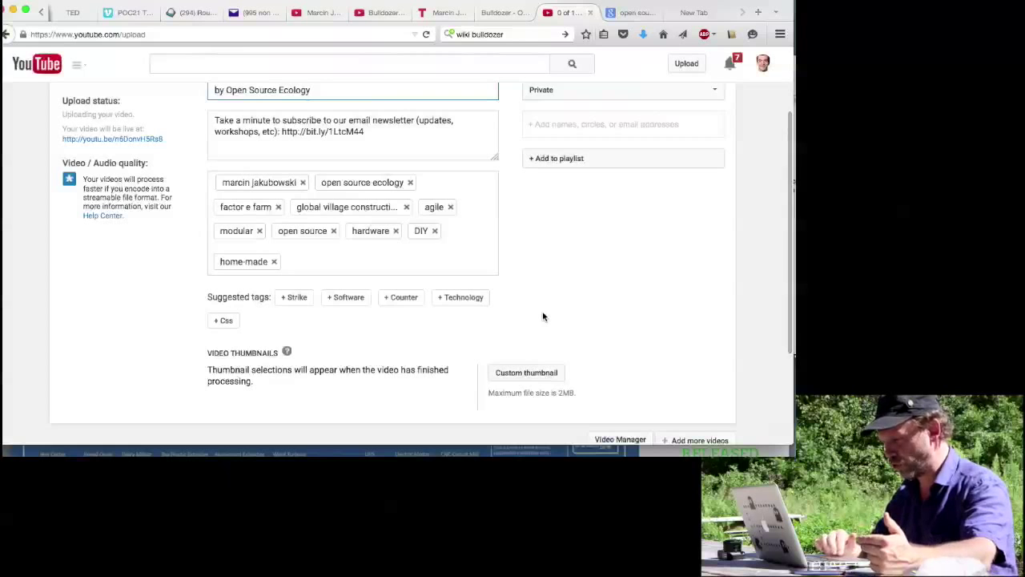
pyautogui.moveTo(516, 384)
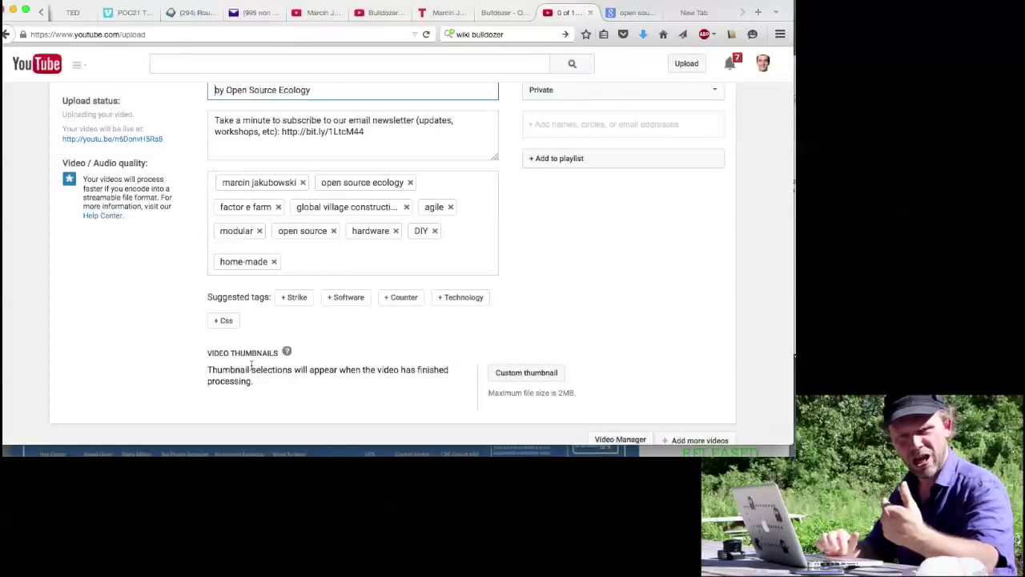
pyautogui.moveTo(539, 412)
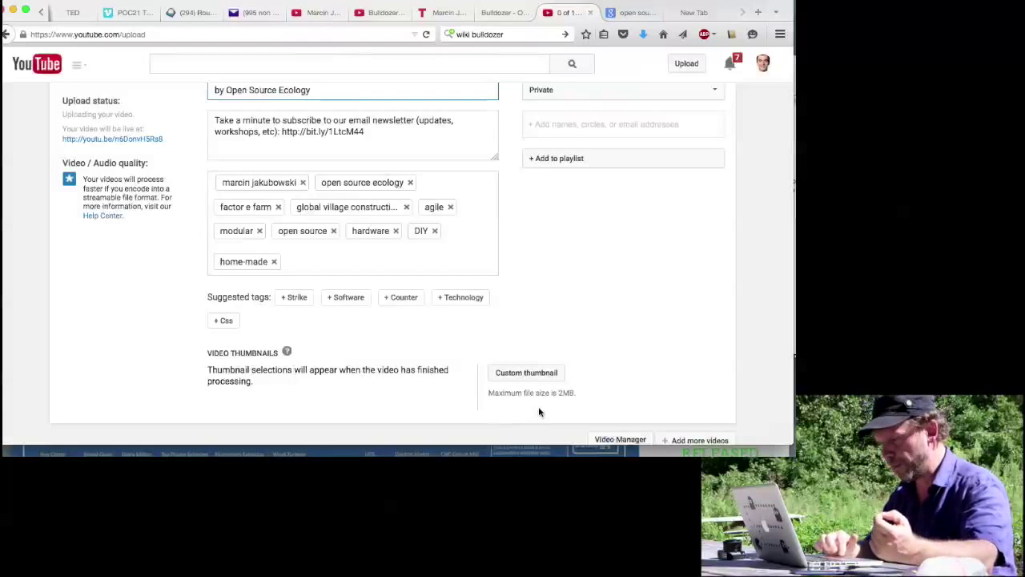
pyautogui.moveTo(529, 388)
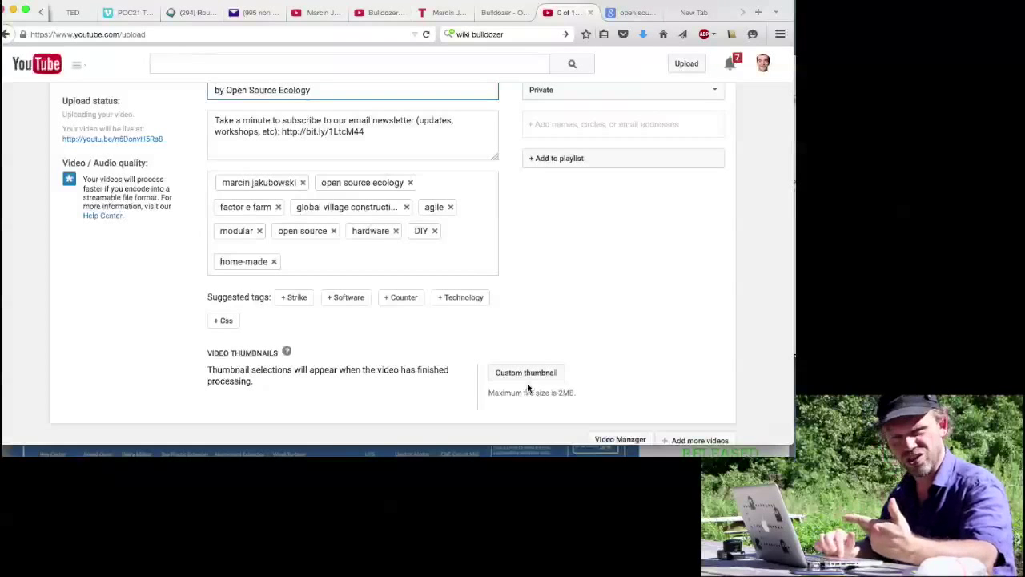
pyautogui.moveTo(569, 382)
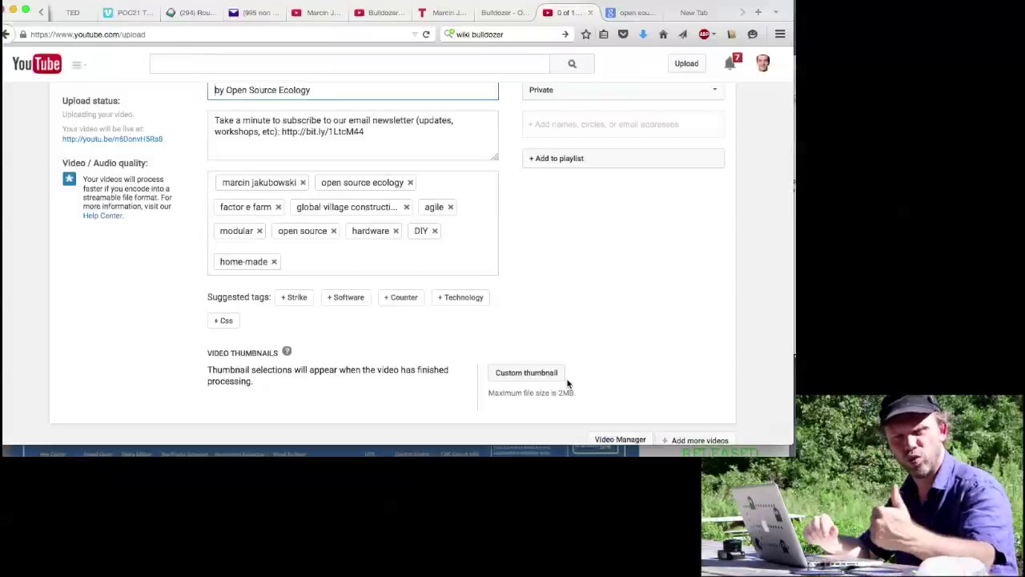
pyautogui.moveTo(652, 267)
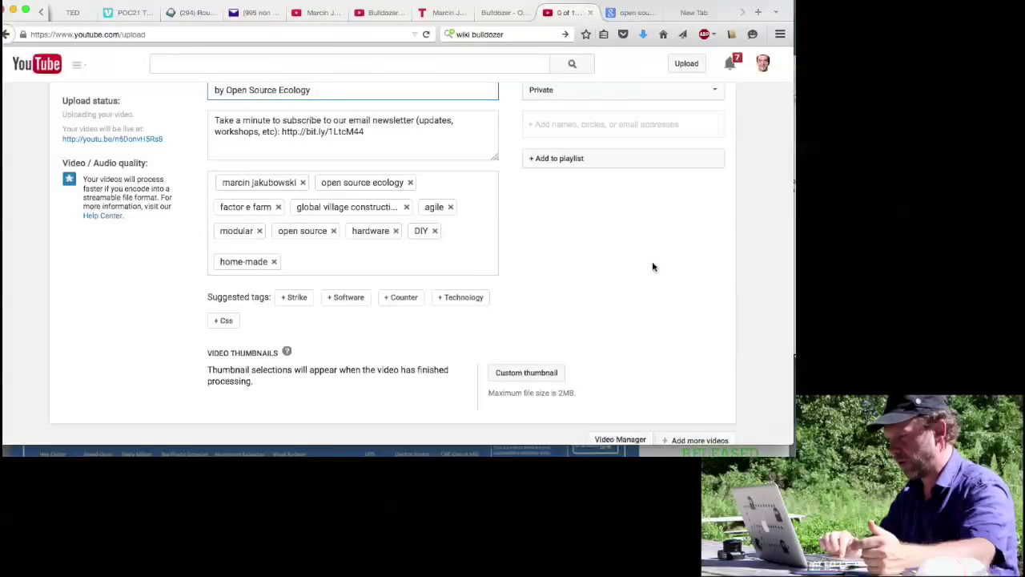
# - Scroll back up the upload page as the upload reaches 60%
pyautogui.scroll(3)
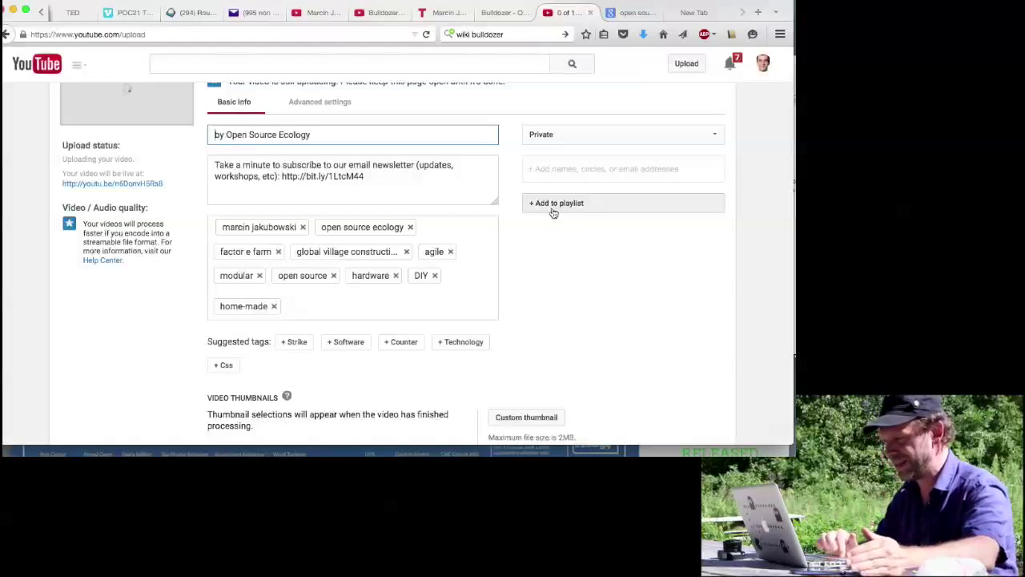
pyautogui.moveTo(550, 280)
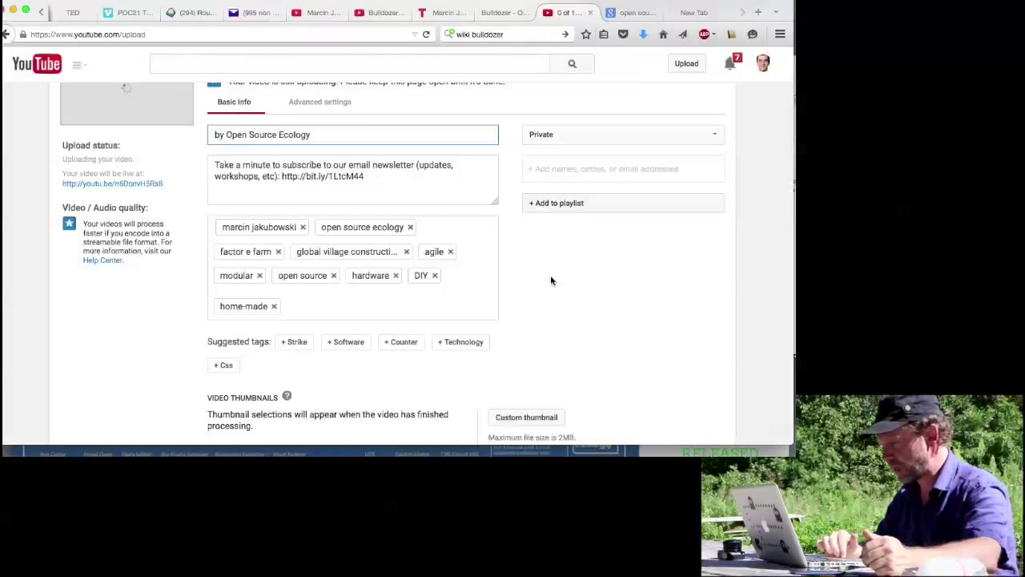
pyautogui.scroll(3)
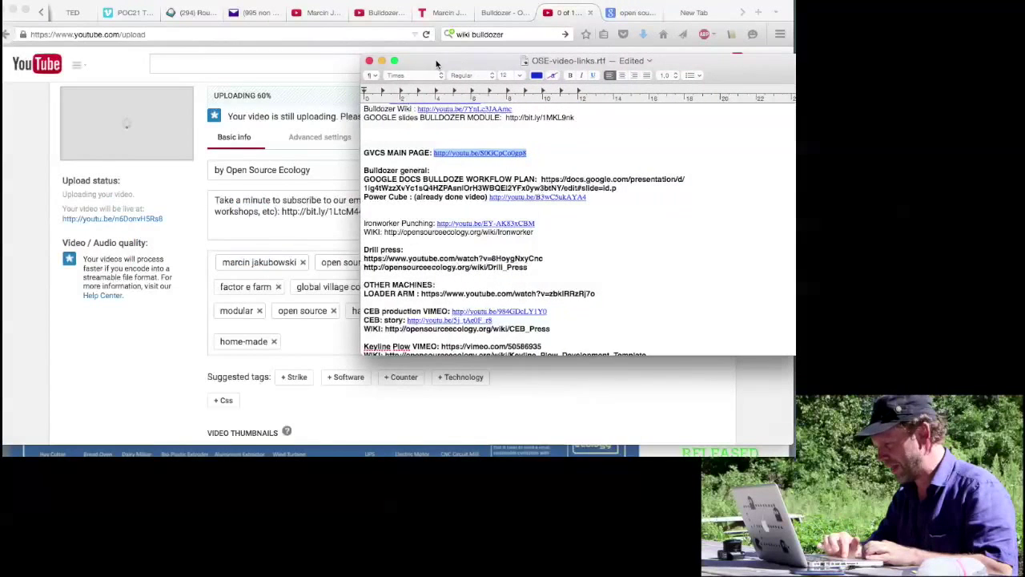
# - Read through the OSE-video-links.rtf notes, then return to the Video Manager list
pyautogui.scroll(-3)
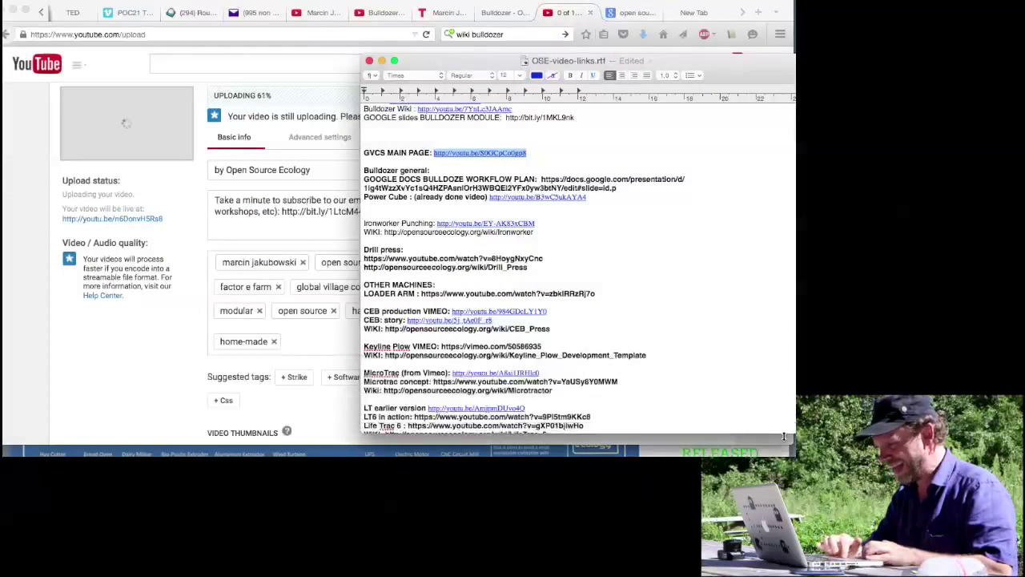
pyautogui.scroll(3)
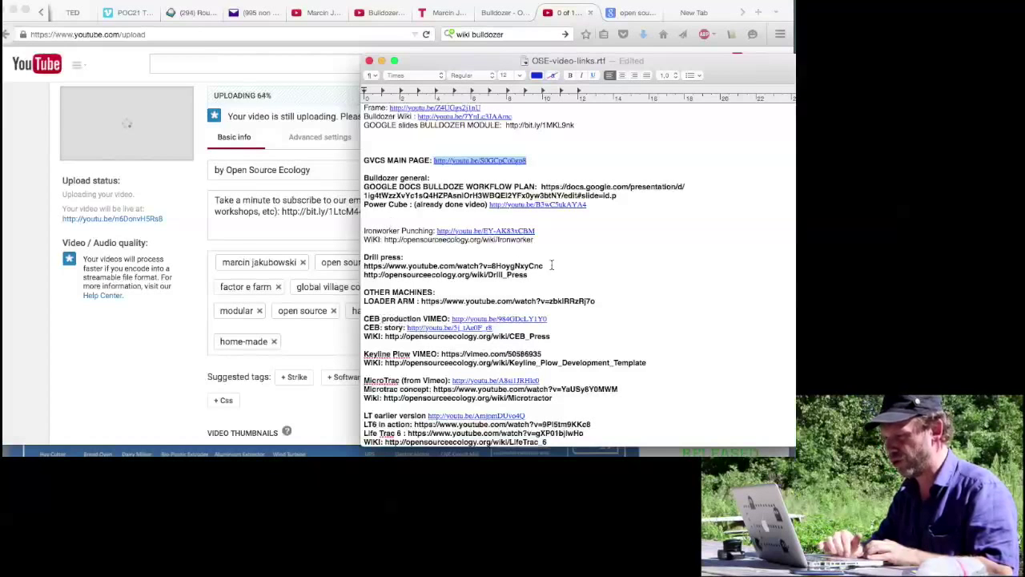
pyautogui.scroll(3)
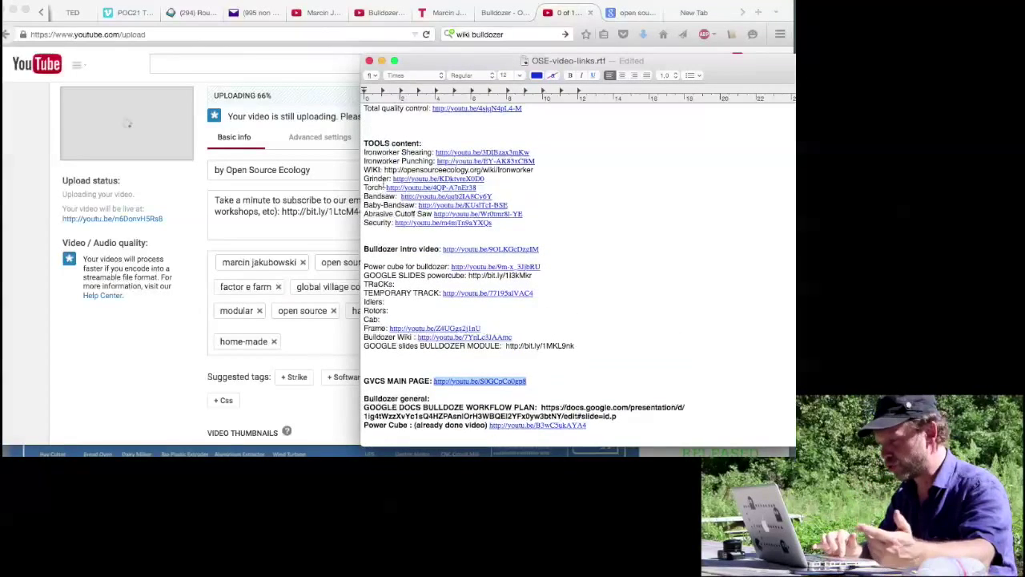
pyautogui.scroll(-3)
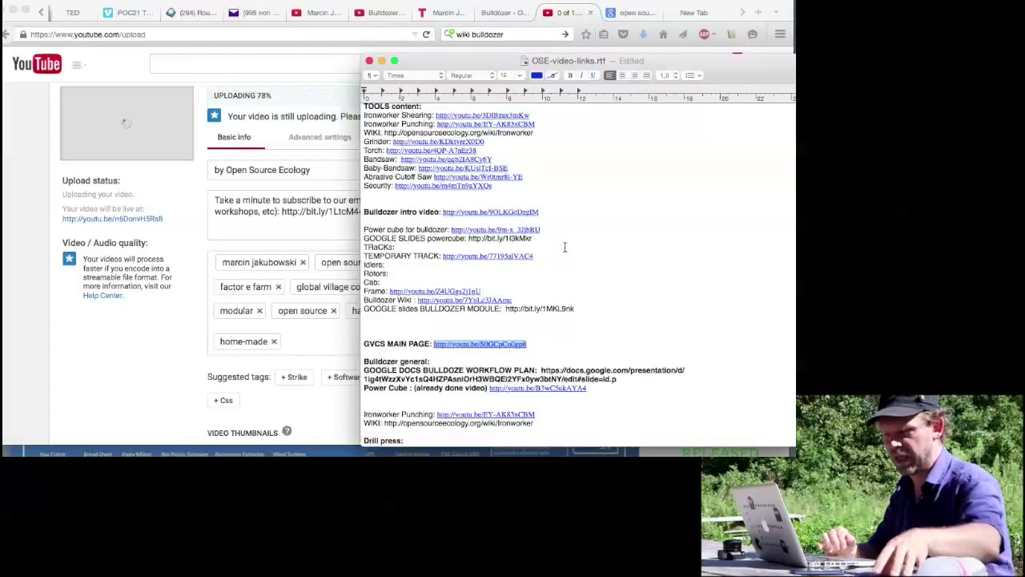
pyautogui.click(565, 12)
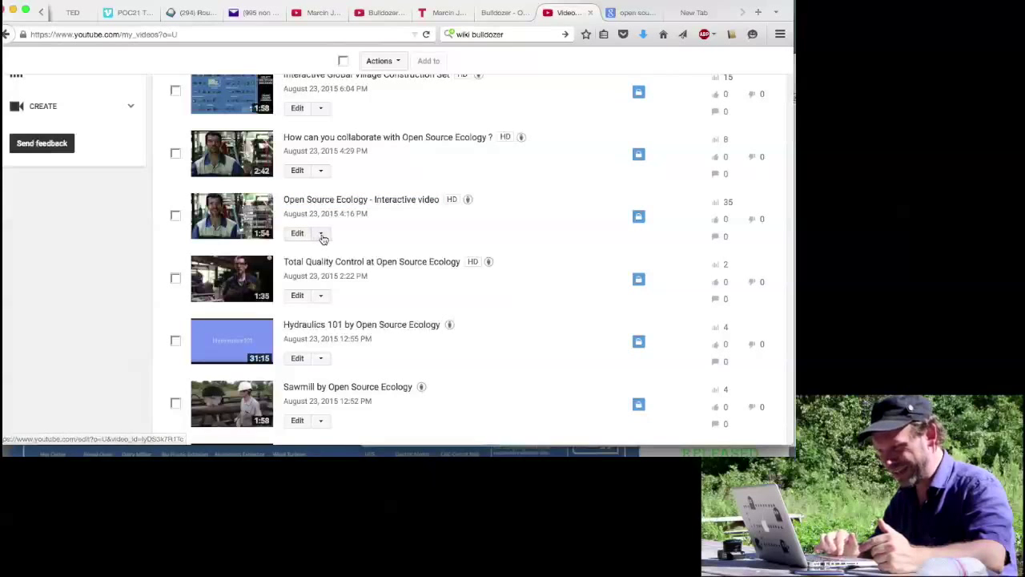
# - Choose Annotations from the Edit dropdown of 'Open Source Ecology - Interactive video'
pyautogui.click(321, 233)
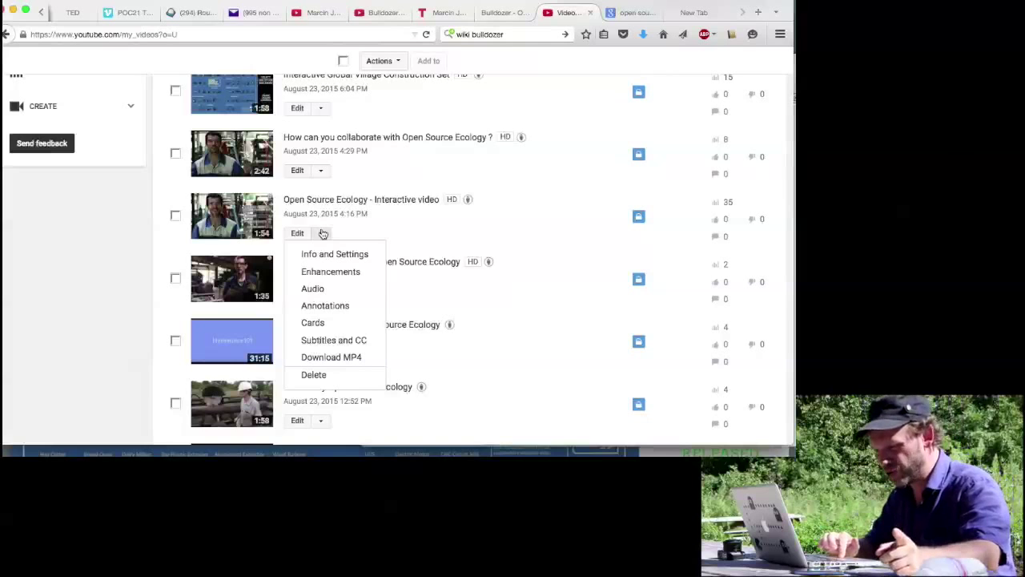
pyautogui.moveTo(325, 306)
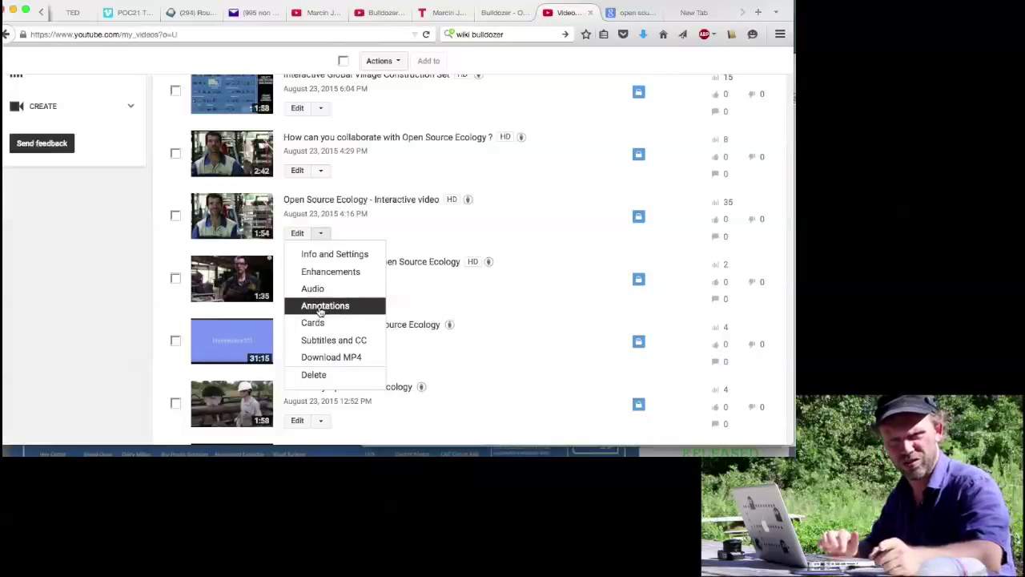
pyautogui.click(325, 305)
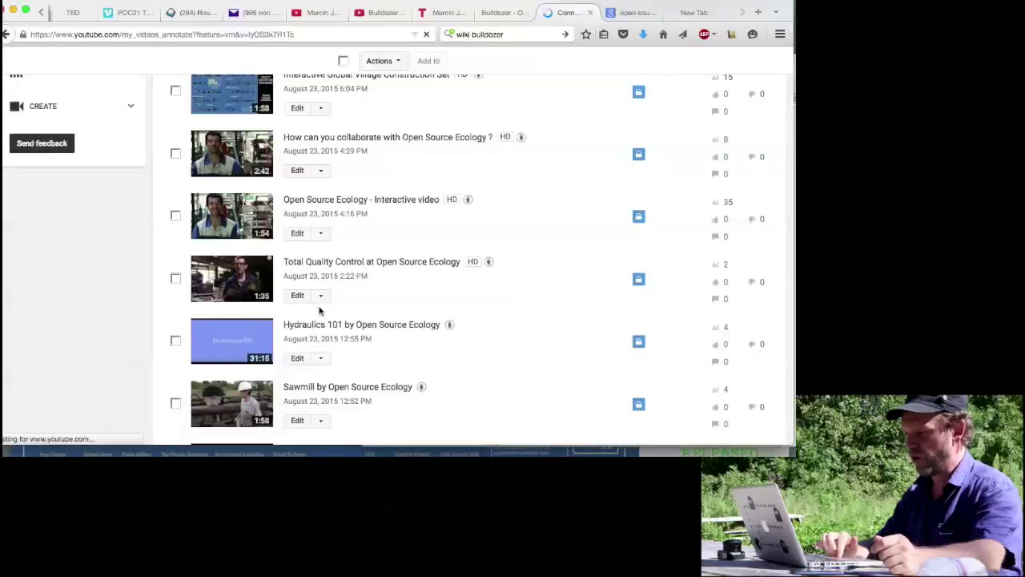
pyautogui.click(297, 232)
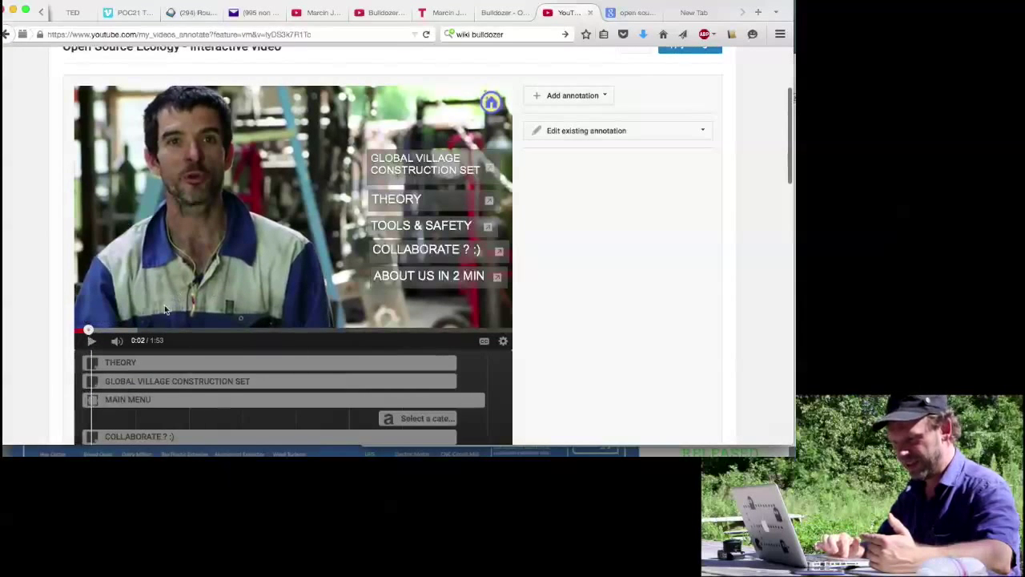
pyautogui.moveTo(134, 328)
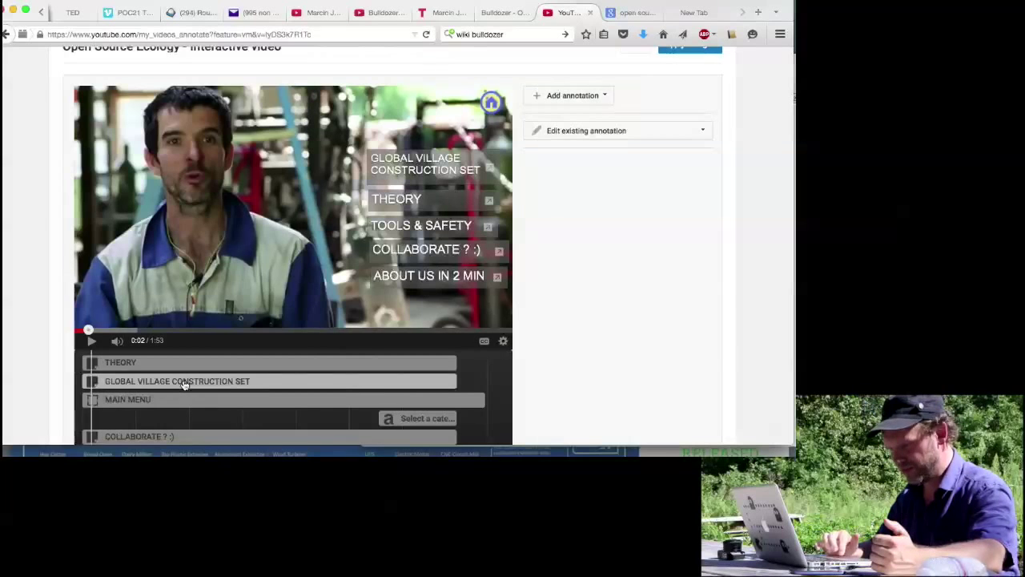
# - Select the GLOBAL VILLAGE CONSTRUCTION SET note and delete the stray letters from its text
pyautogui.click(177, 380)
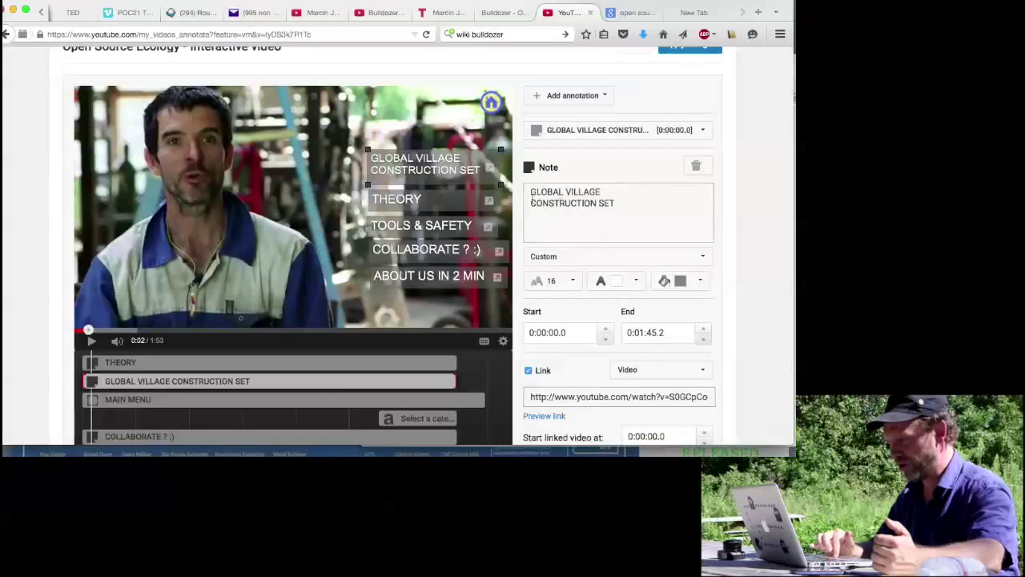
pyautogui.click(617, 203)
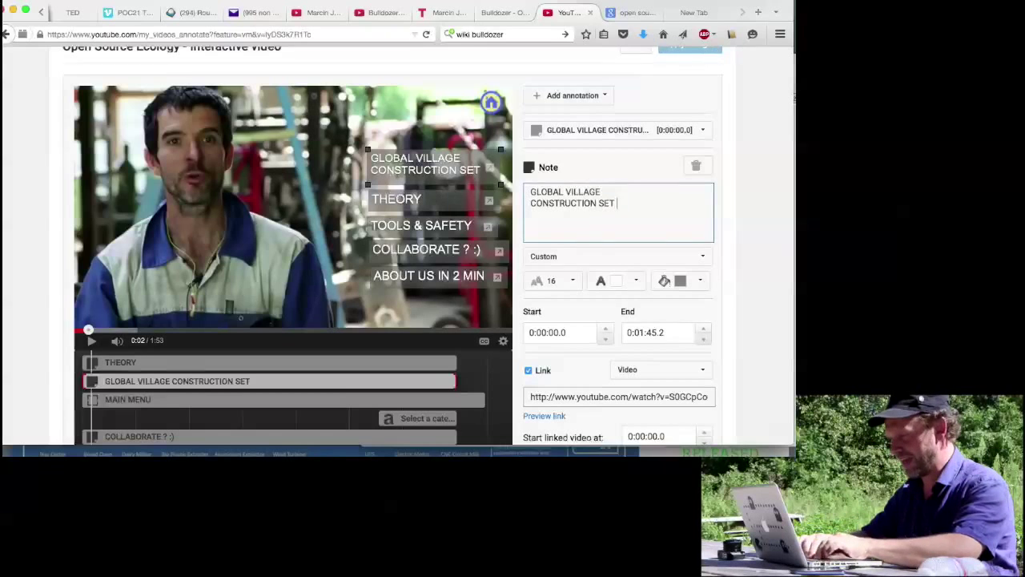
pyautogui.write('hfdjfd')
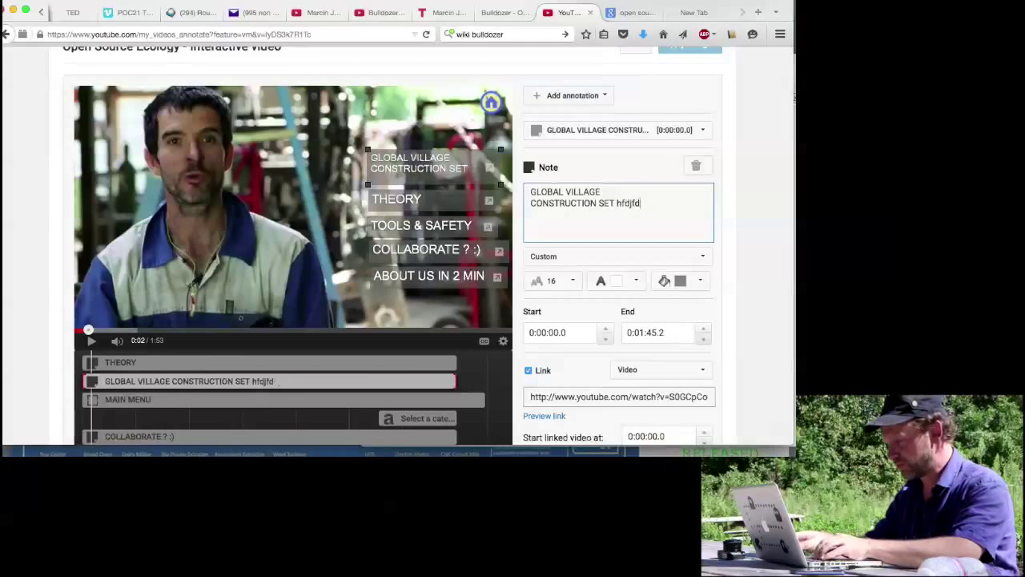
pyautogui.press('backspace')
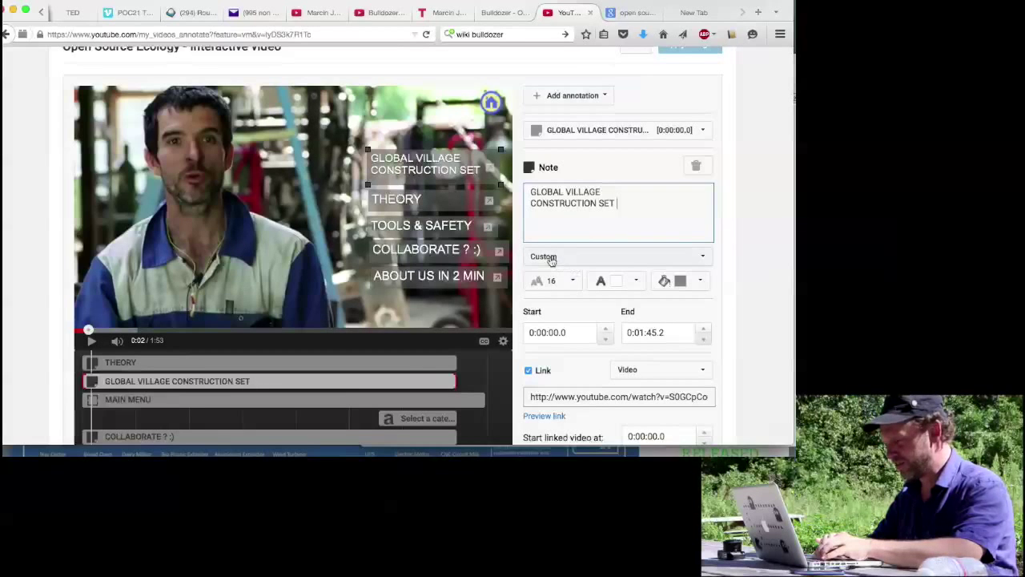
pyautogui.moveTo(567, 269)
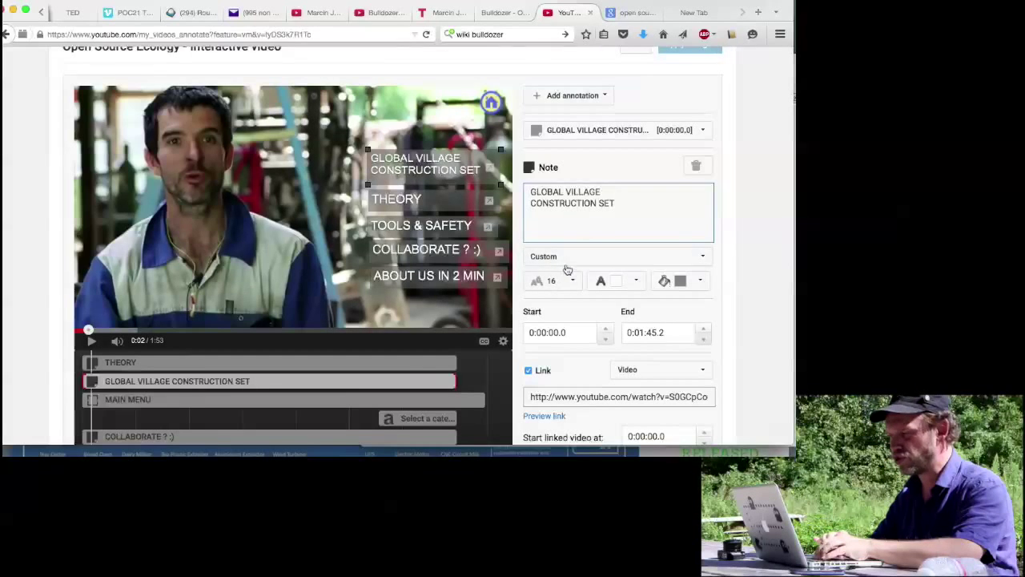
# - Review the note's text colour and background colour options
pyautogui.click(617, 256)
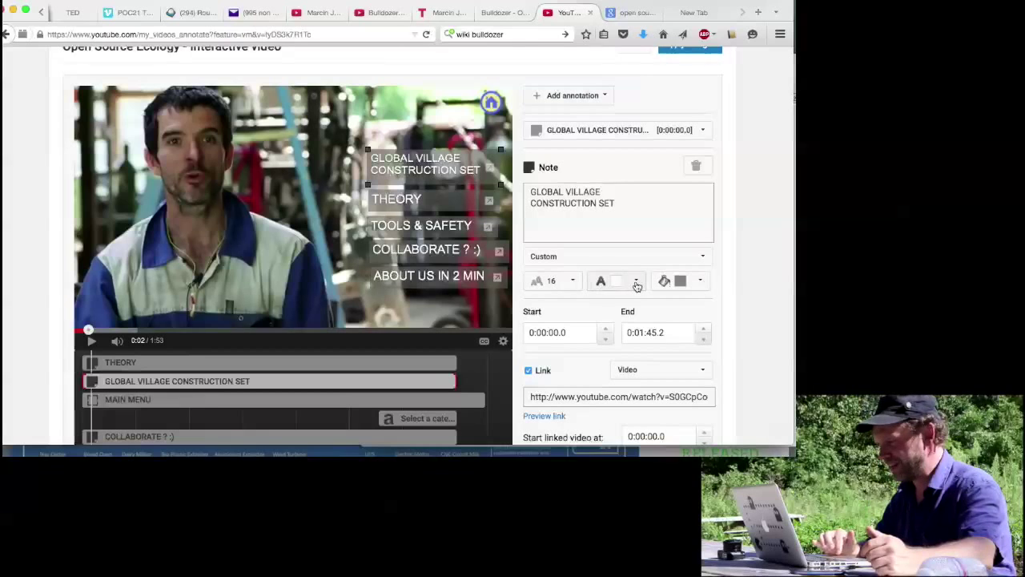
pyautogui.click(637, 281)
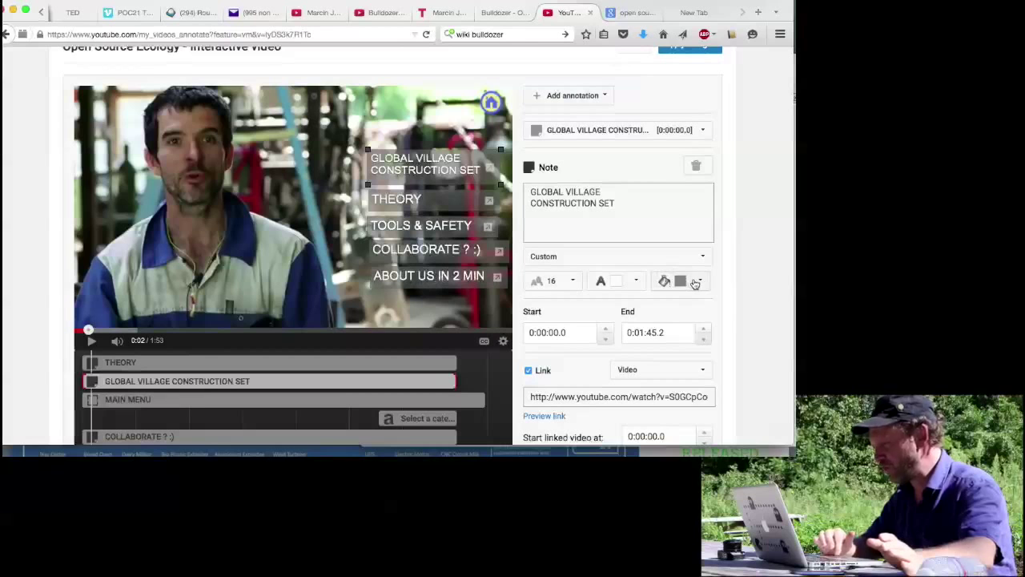
pyautogui.click(696, 281)
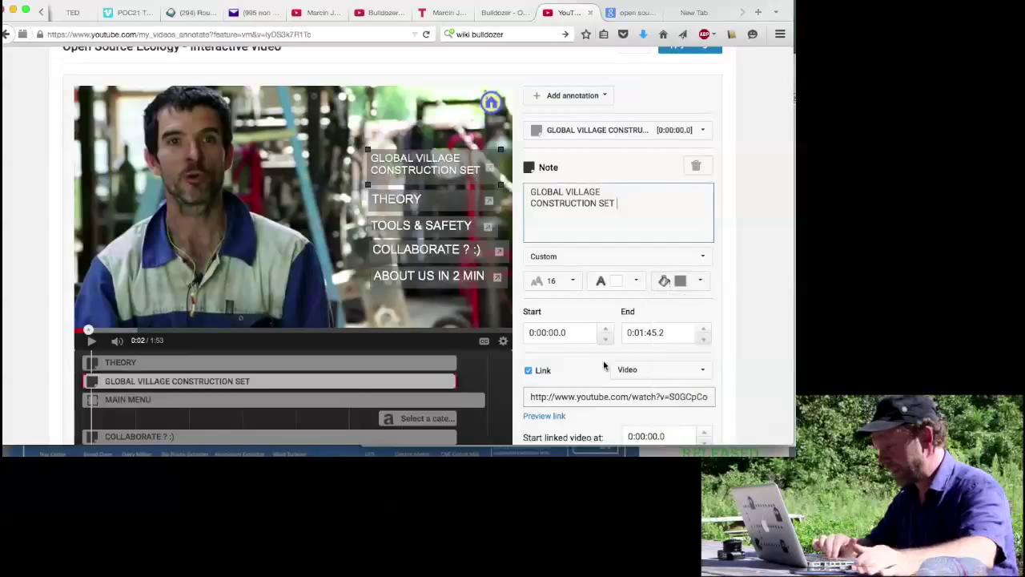
pyautogui.scroll(-3)
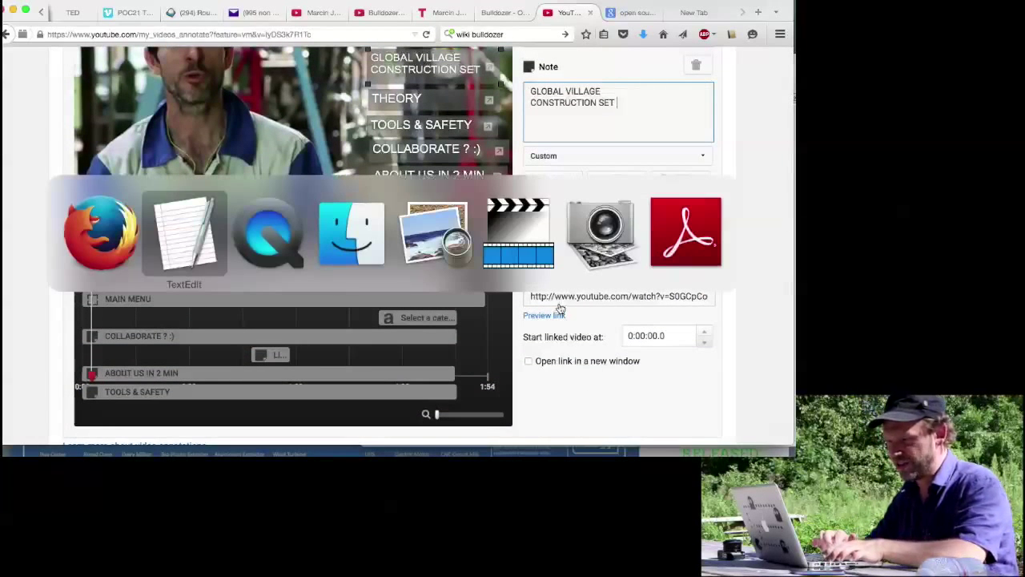
pyautogui.click(184, 232)
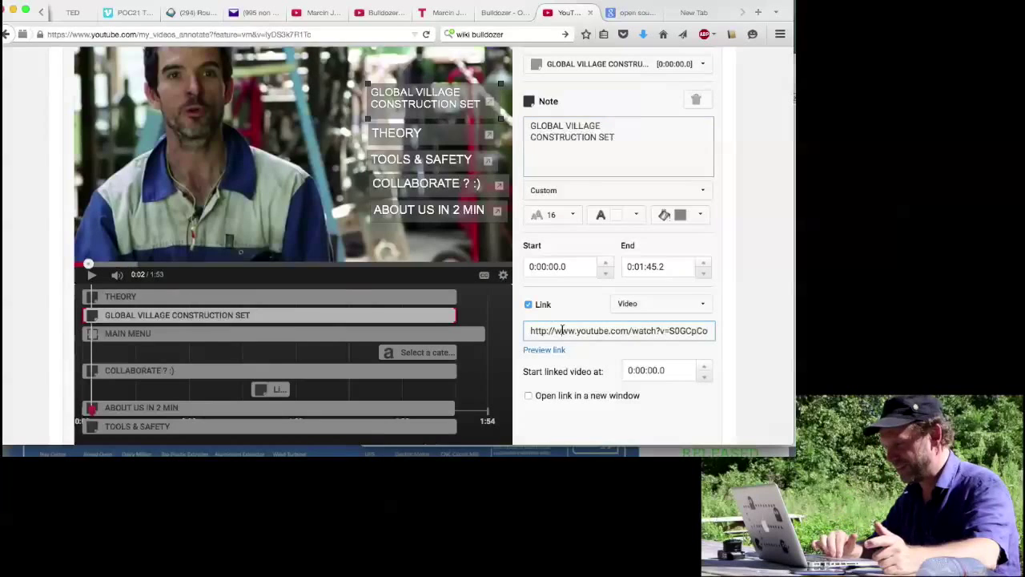
pyautogui.scroll(-3)
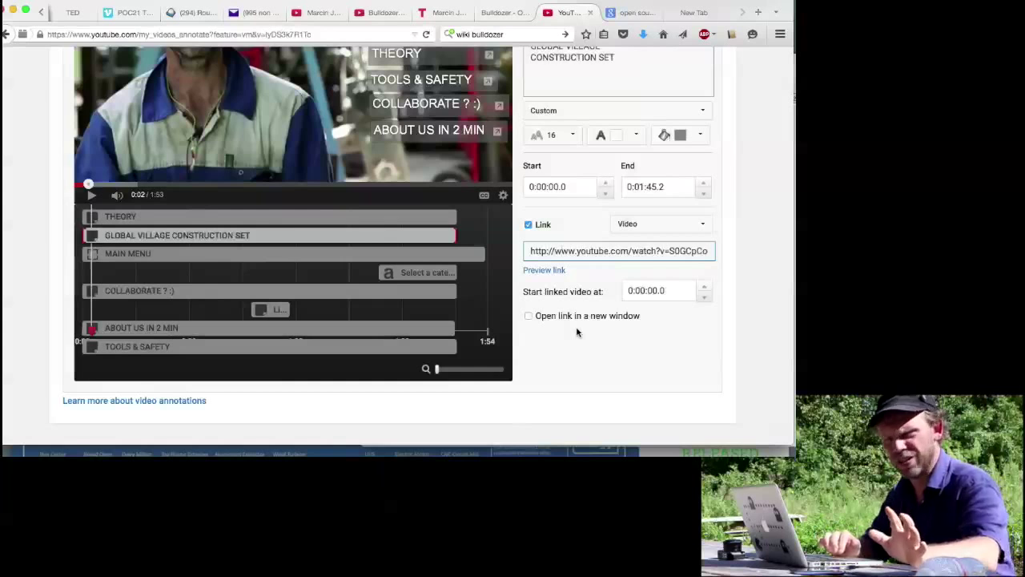
# - Select the MAIN MENU annotation and add a blank note spanning 1:23.4 to 1:29.1
pyautogui.scroll(-3)
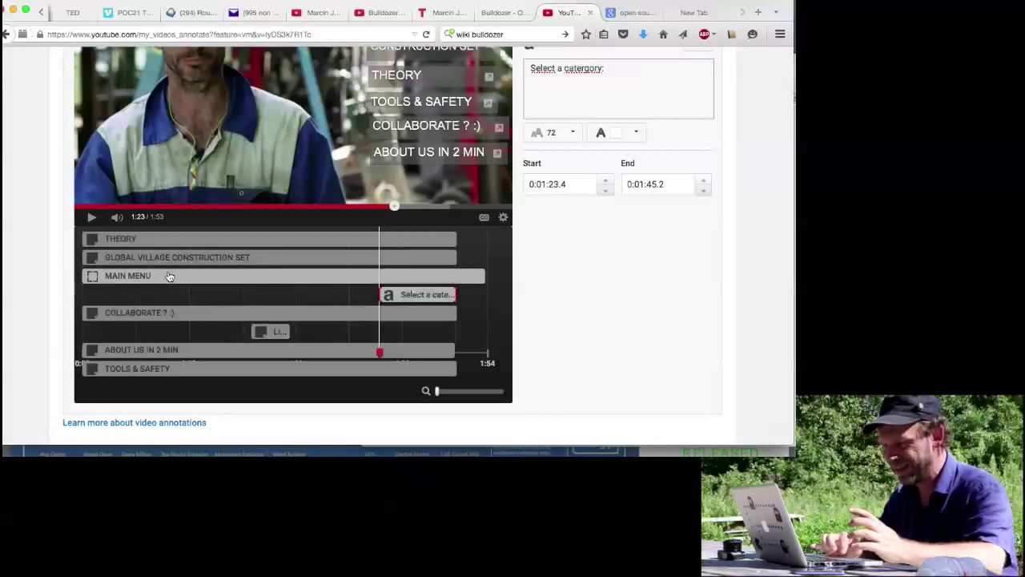
pyautogui.click(127, 276)
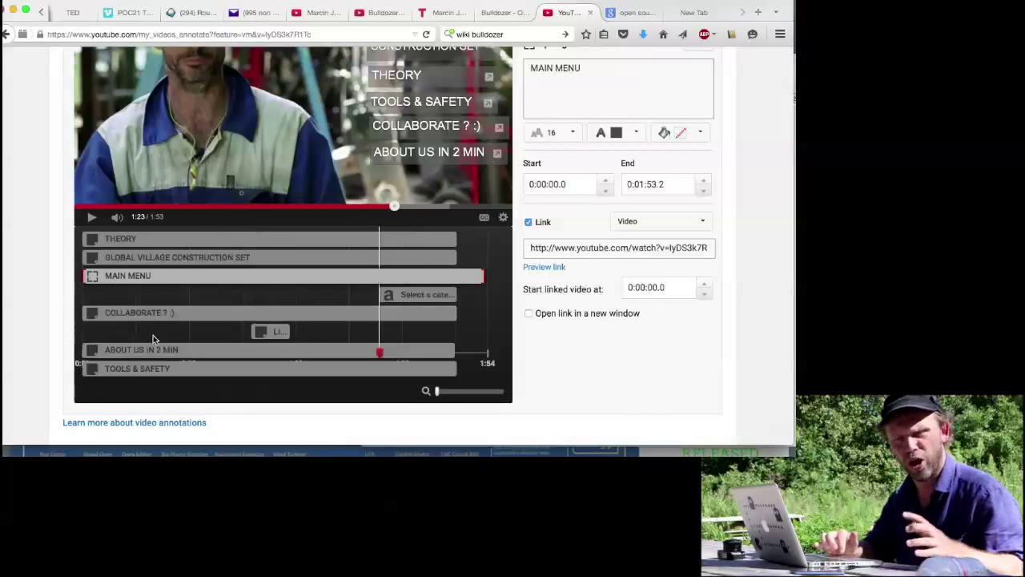
pyautogui.scroll(3)
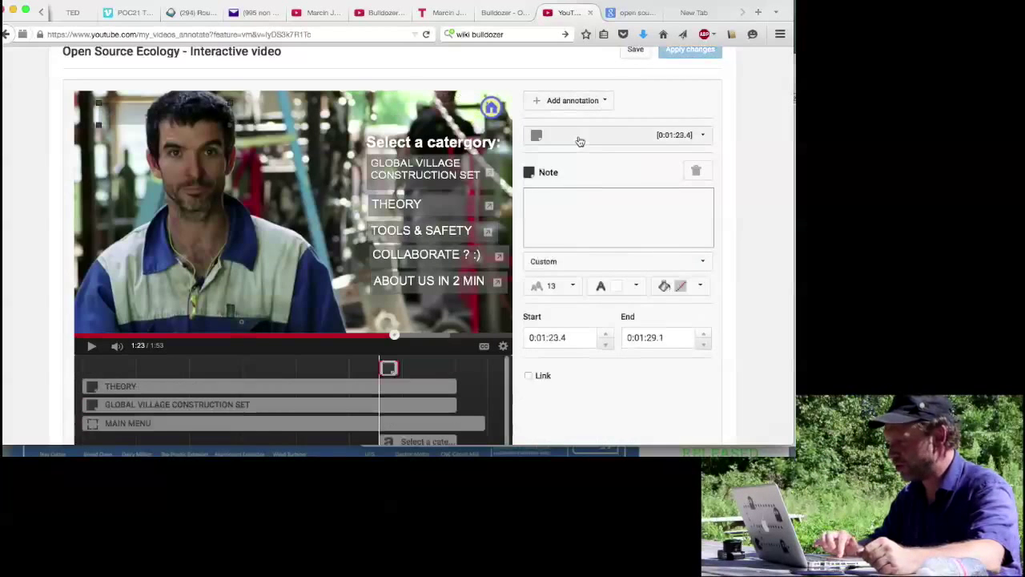
# - Enter TOOL MENU as the new note's text and save the annotation edits
pyautogui.click(617, 216)
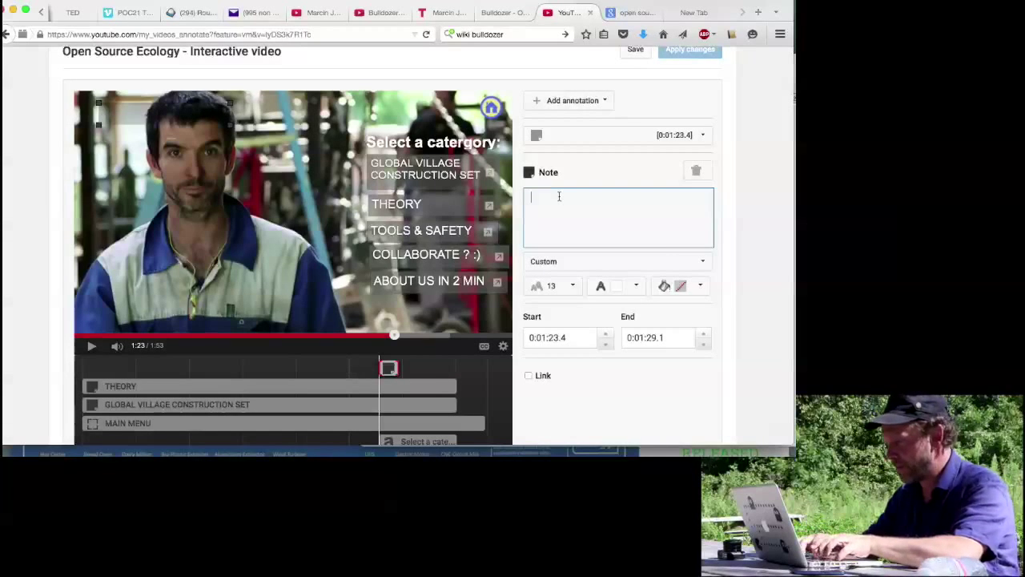
pyautogui.write('MAIN MENU')
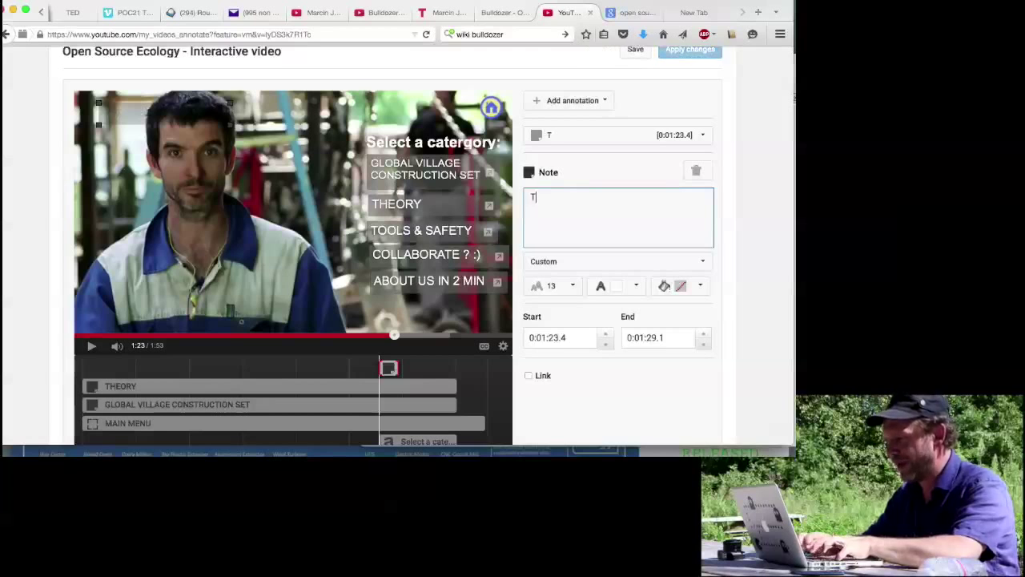
pyautogui.write('OOL MENU')
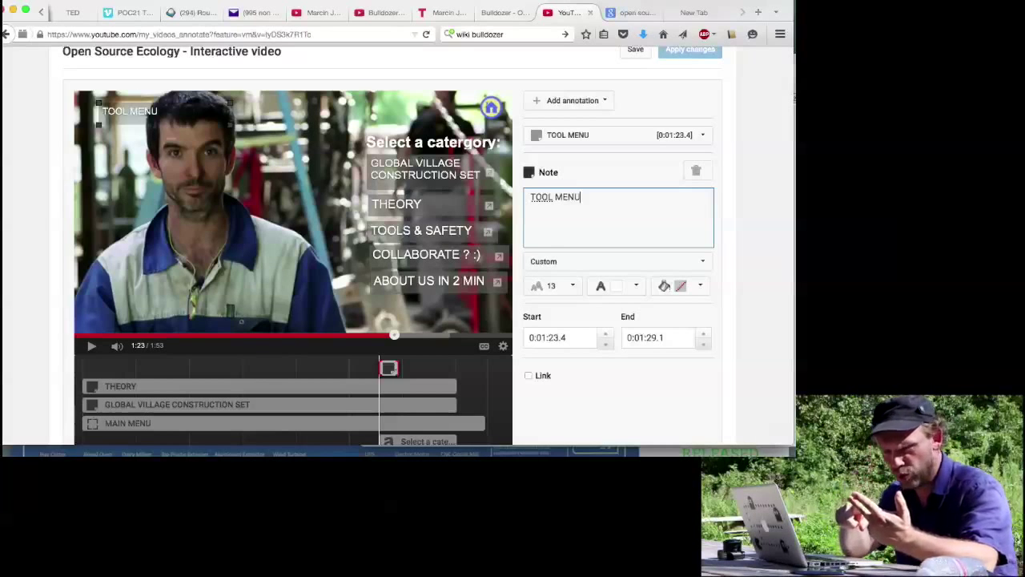
pyautogui.click(635, 49)
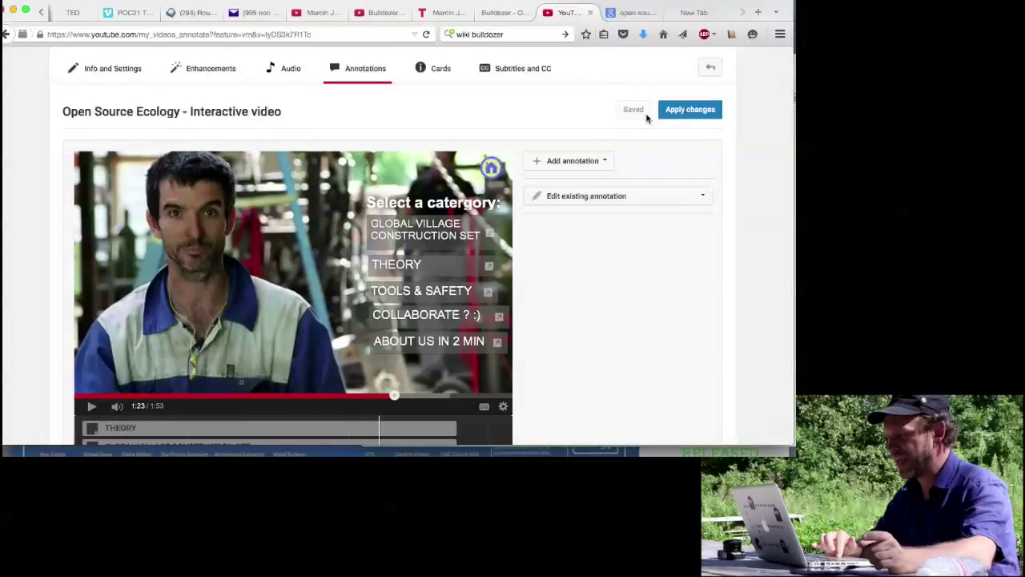
# - Apply the annotation changes and go to the video's watch page
pyautogui.click(689, 109)
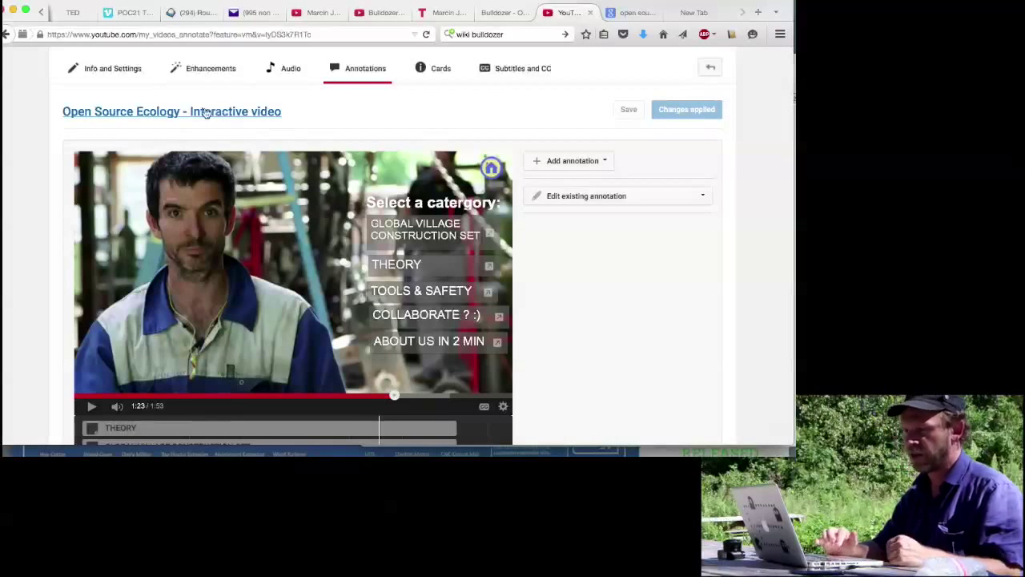
pyautogui.click(171, 111)
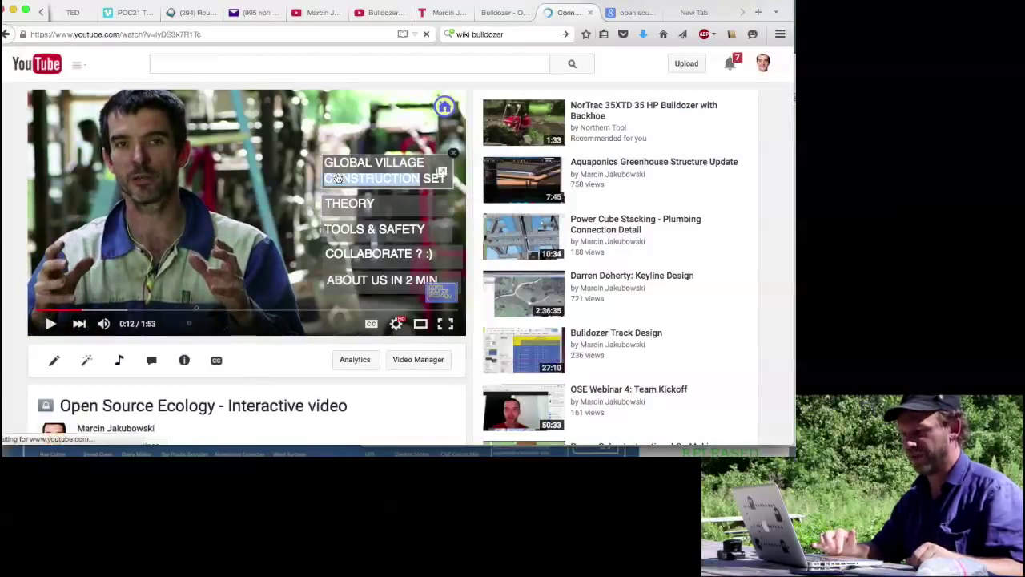
# - Test the GLOBAL VILLAGE CONSTRUCTION SET menu note's link on the playing video
pyautogui.click(371, 177)
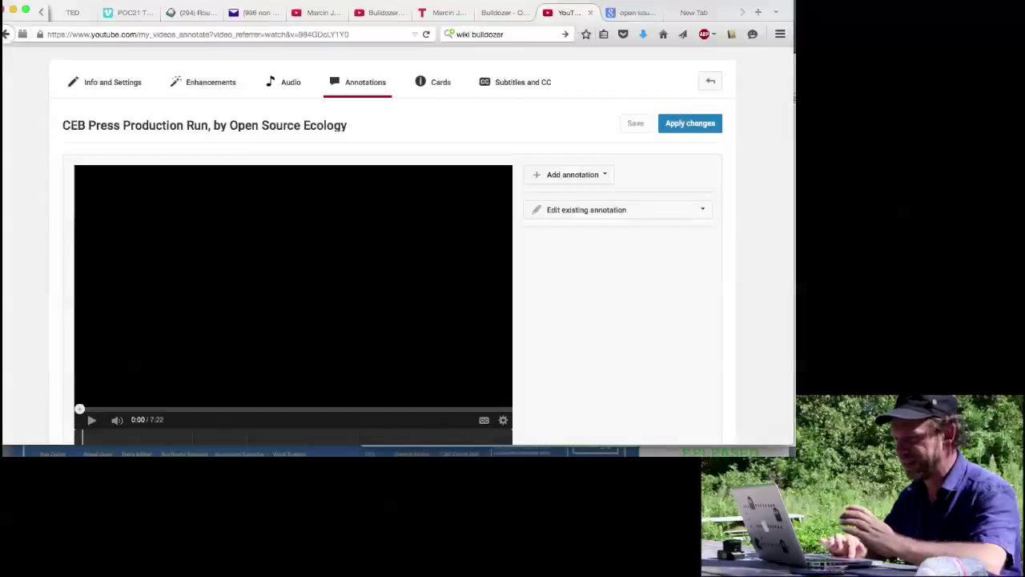
pyautogui.moveTo(204, 125)
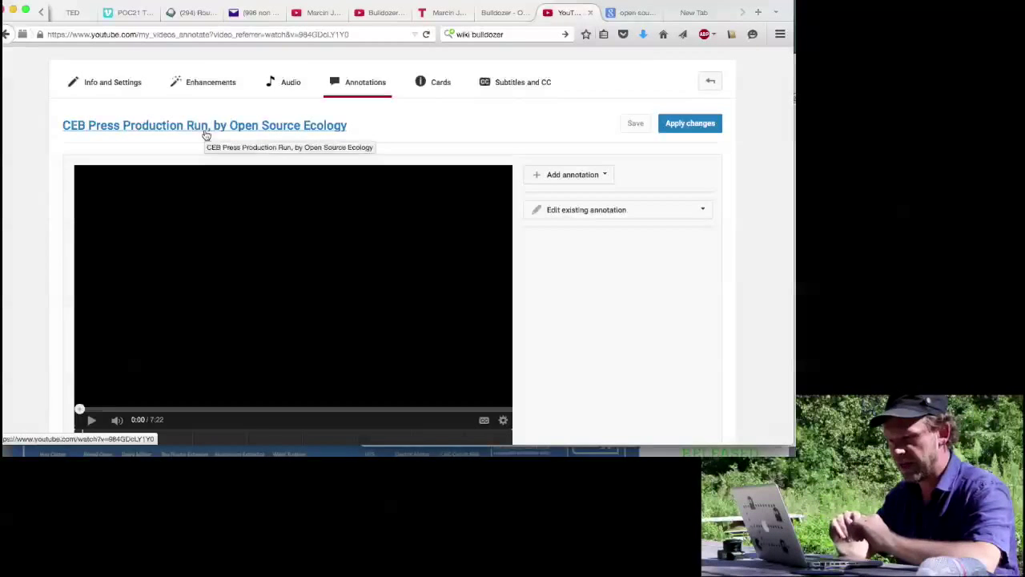
pyautogui.moveTo(640, 20)
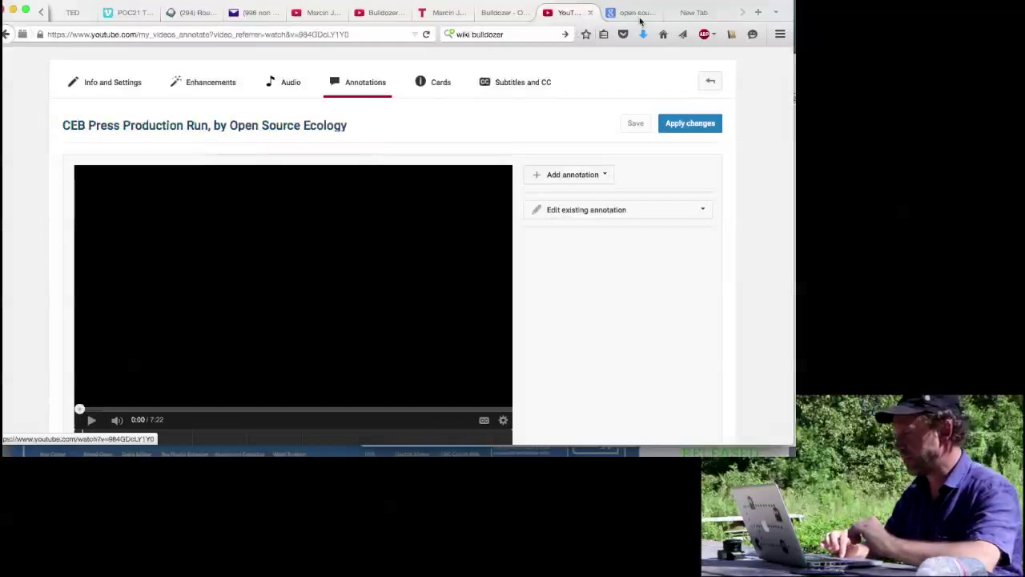
# - Switch to the empty new browser tab and select its address bar
pyautogui.click(693, 12)
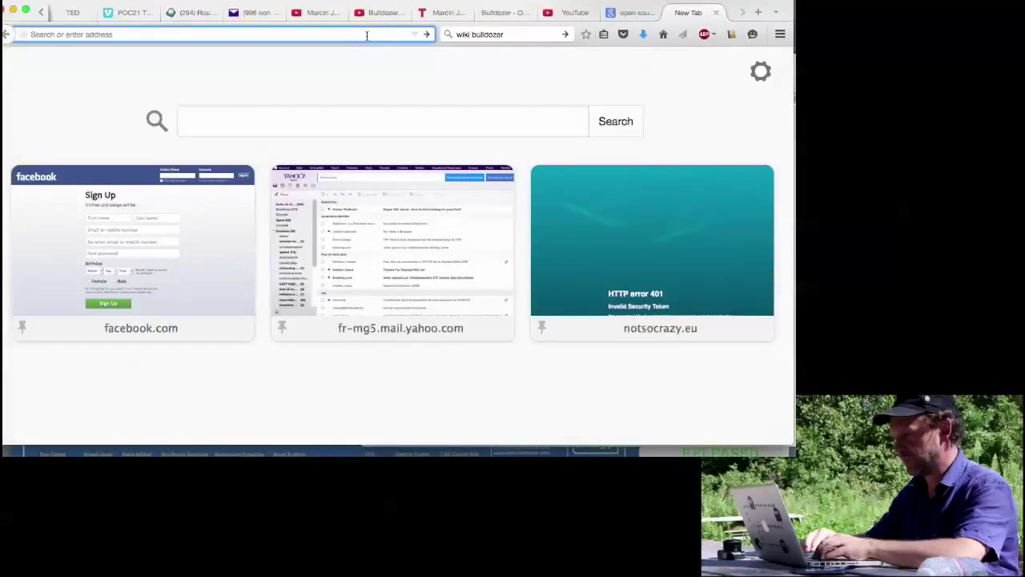
pyautogui.click(569, 12)
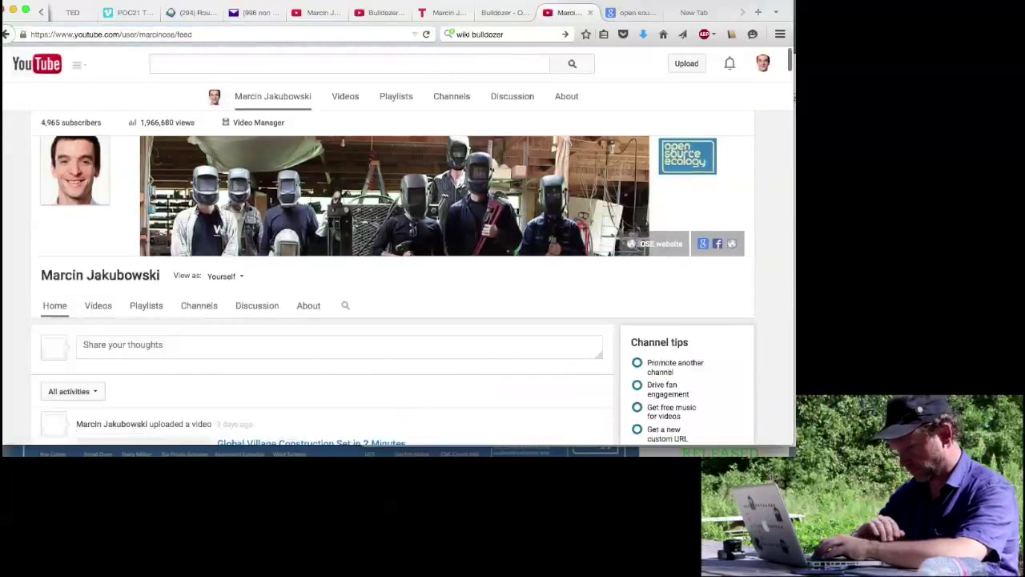
# - Scroll up to the top of the loaded channel feed page
pyautogui.scroll(3)
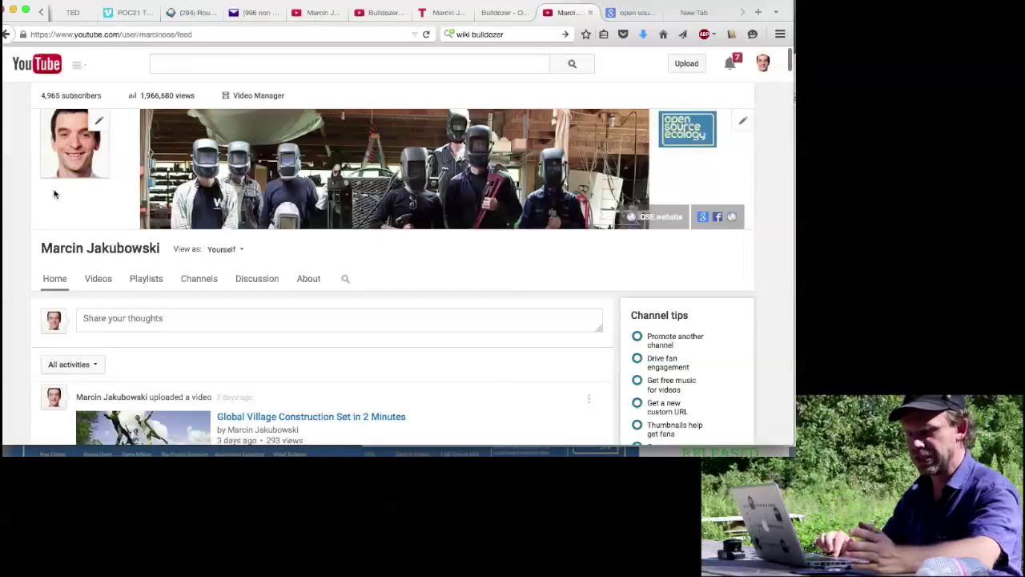
# - Expand the bulletin post composer, type then erase test text, and select the video link field
pyautogui.scroll(-3)
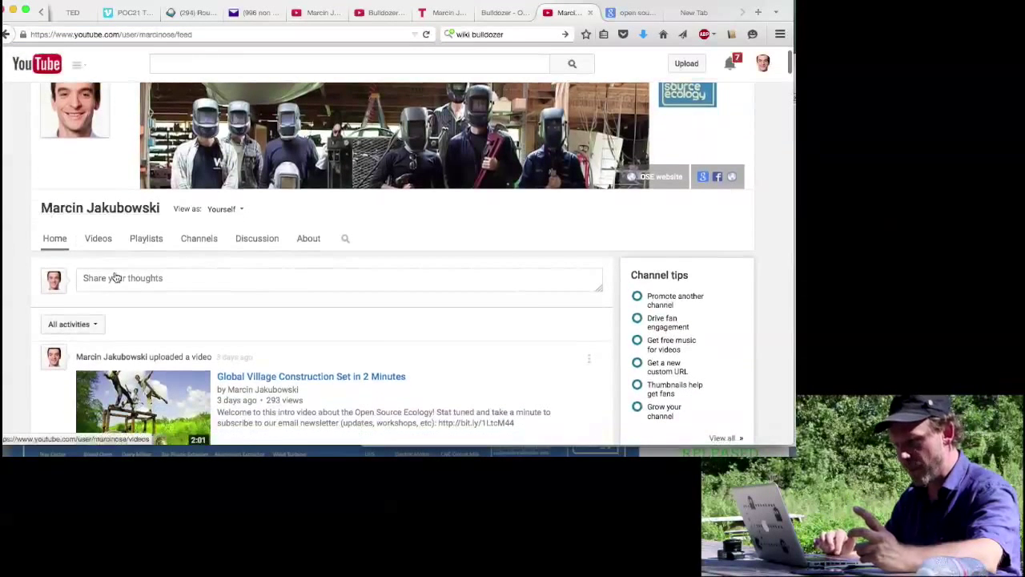
pyautogui.click(336, 278)
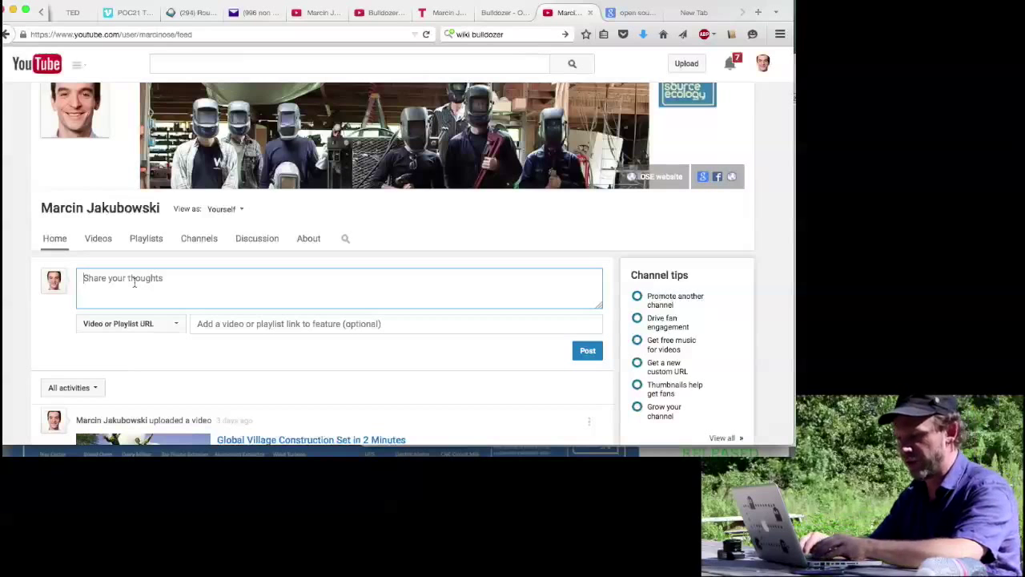
pyautogui.write('hi')
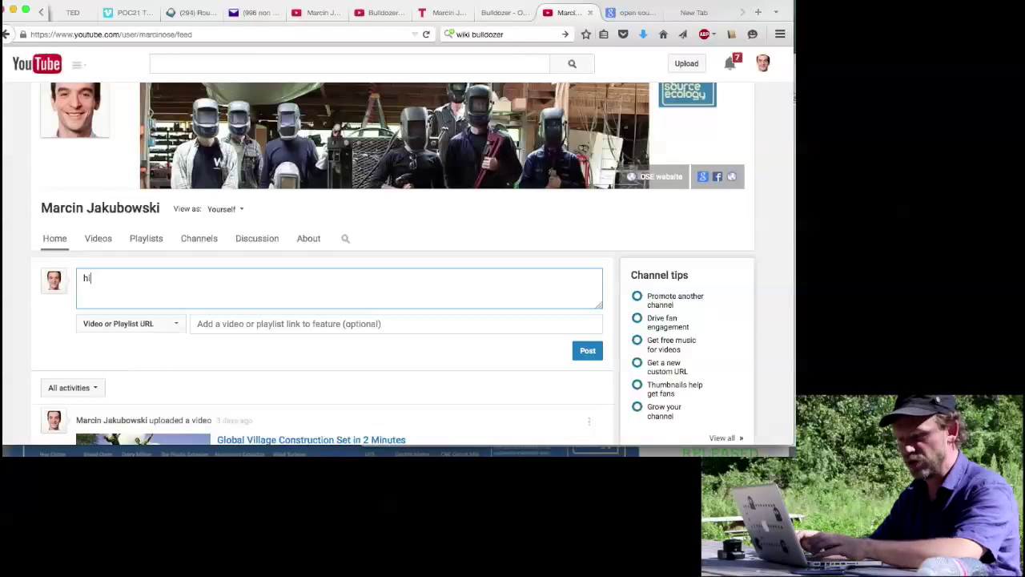
pyautogui.write('hoeuar')
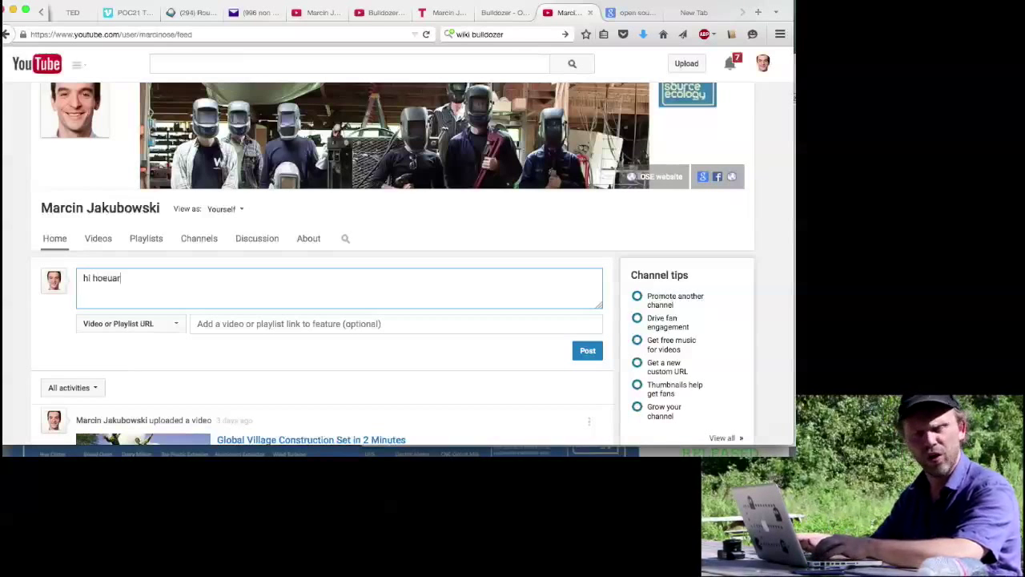
pyautogui.press('Backspace')
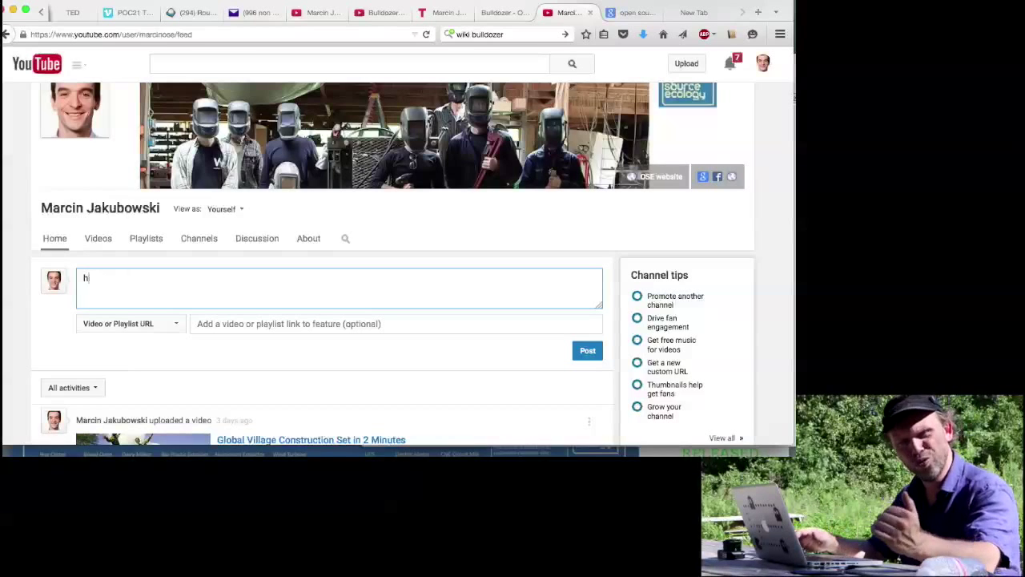
pyautogui.press('backspace')
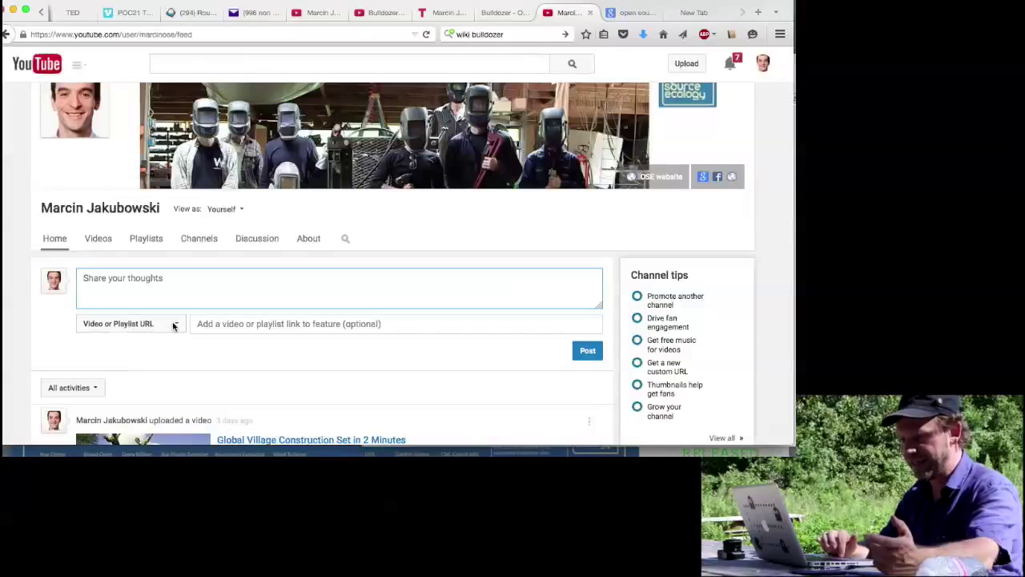
pyautogui.click(396, 323)
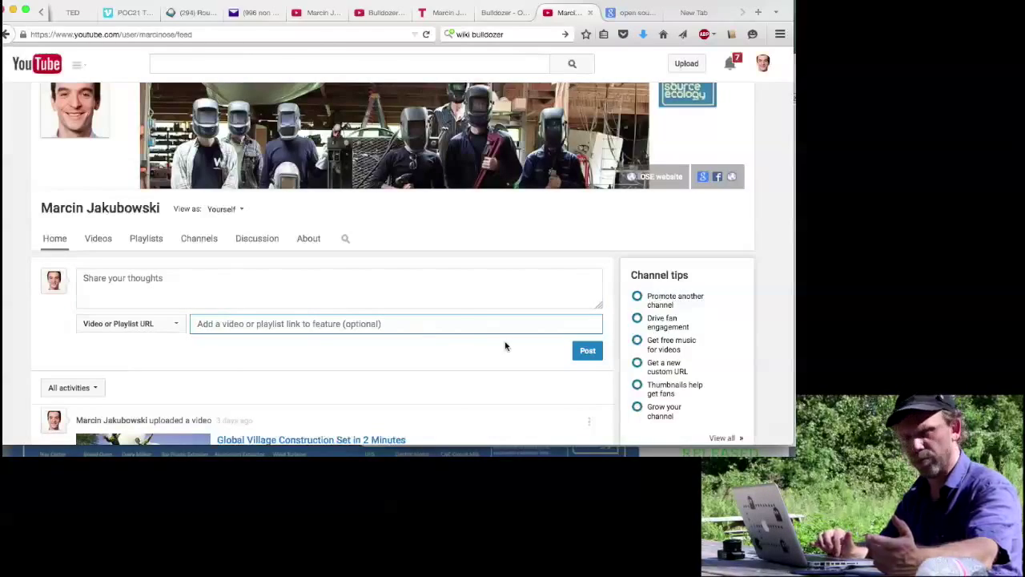